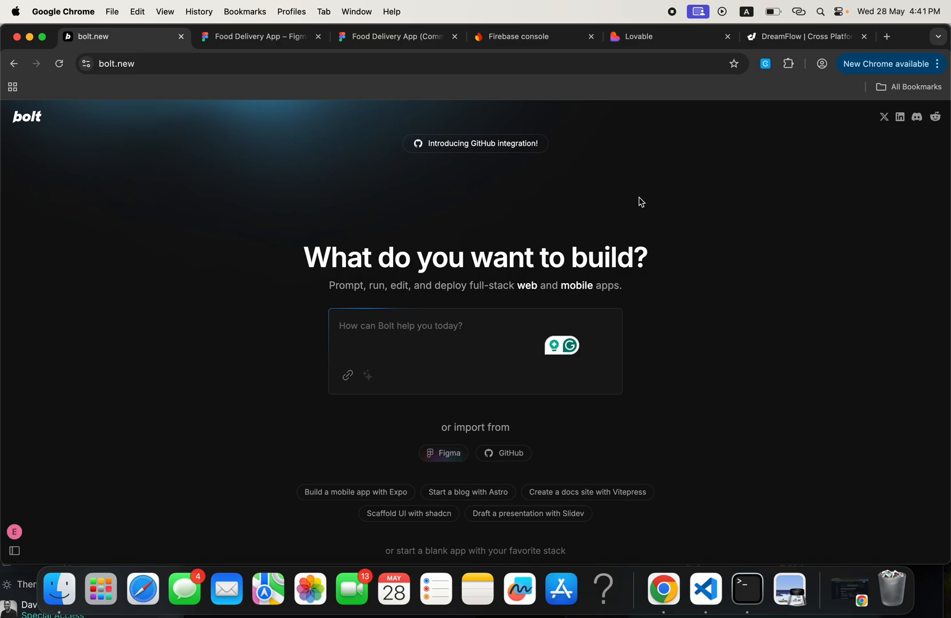
mouse_move(367, 251)
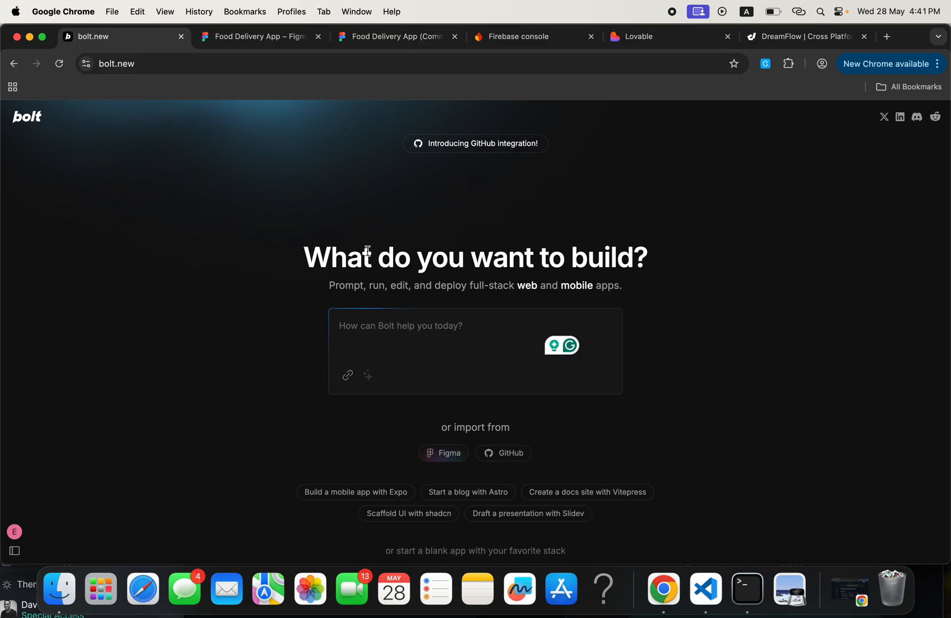
mouse_move(298, 116)
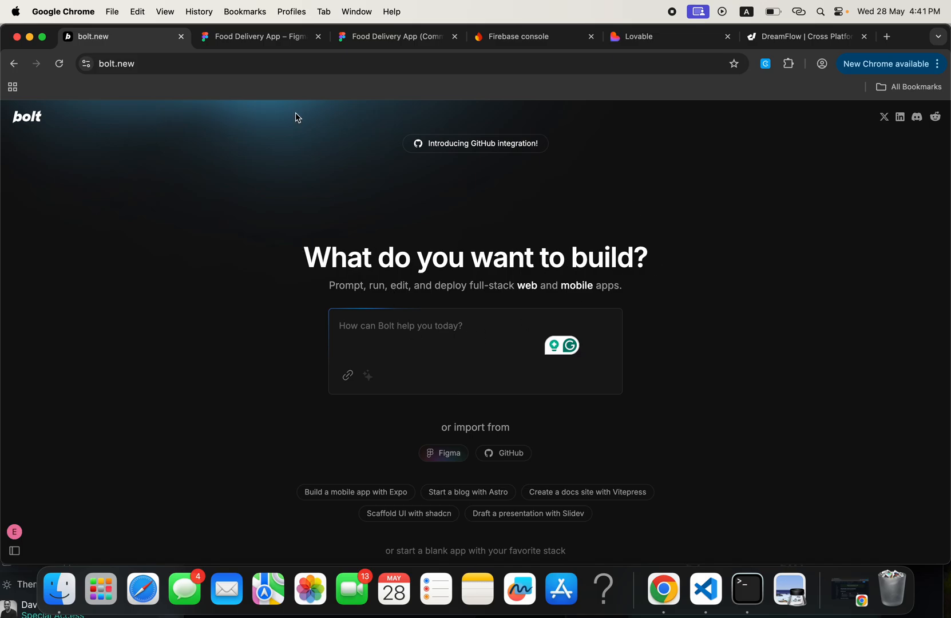
Browse the Food Delivery App community page and return to the Bolt start page
click(261, 37)
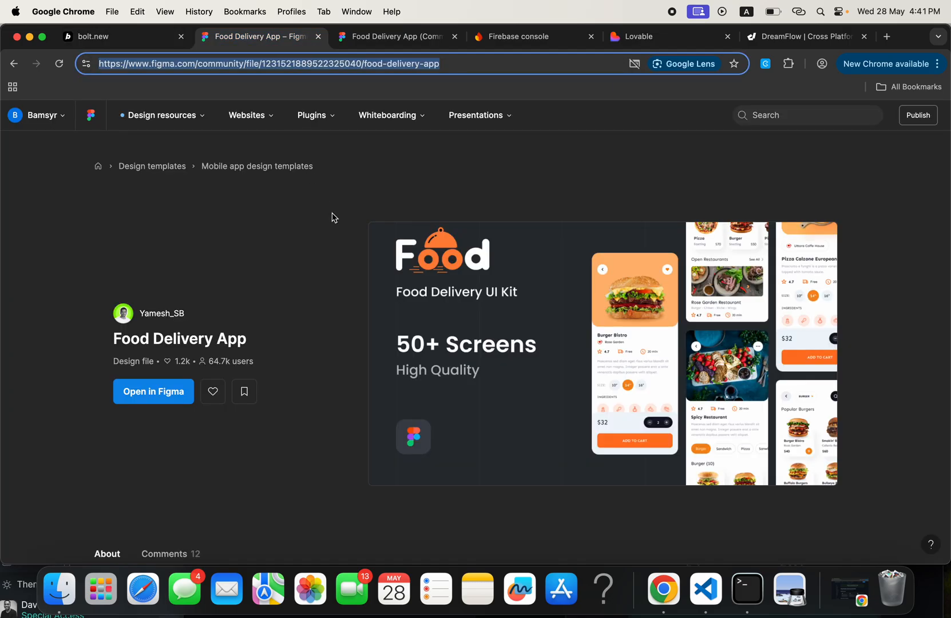
mouse_move(429, 201)
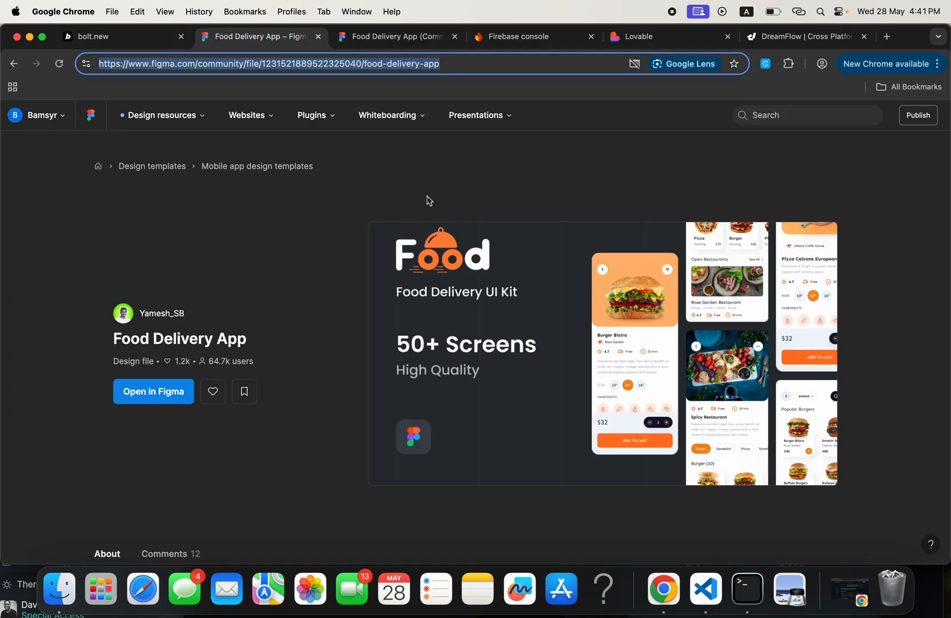
mouse_move(266, 310)
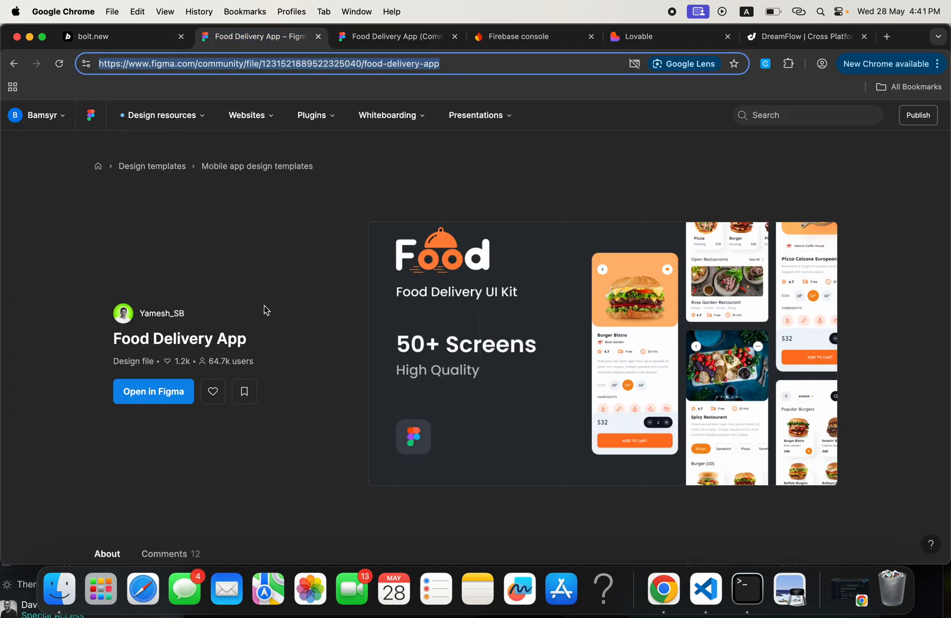
mouse_move(272, 315)
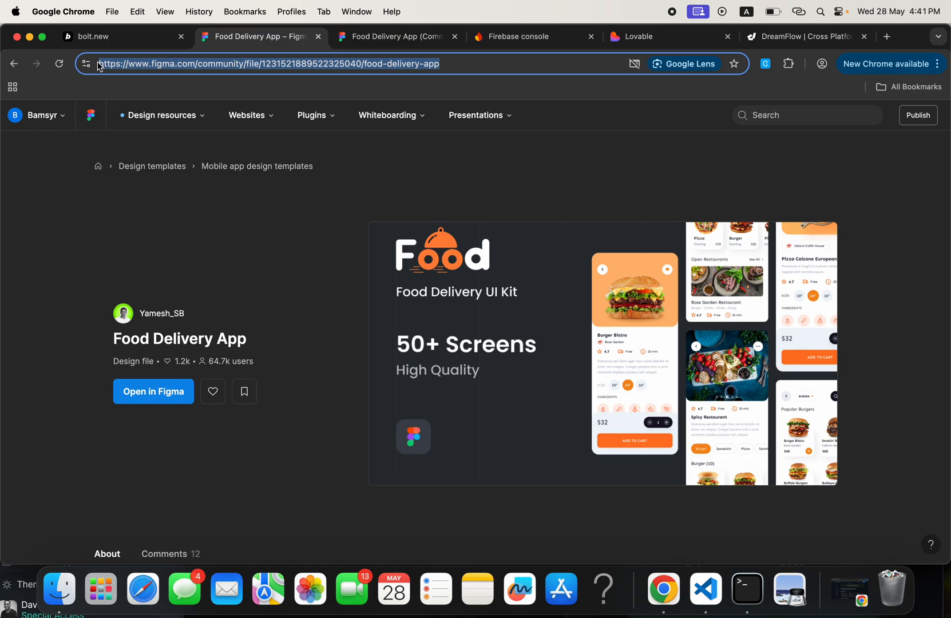
click(92, 37)
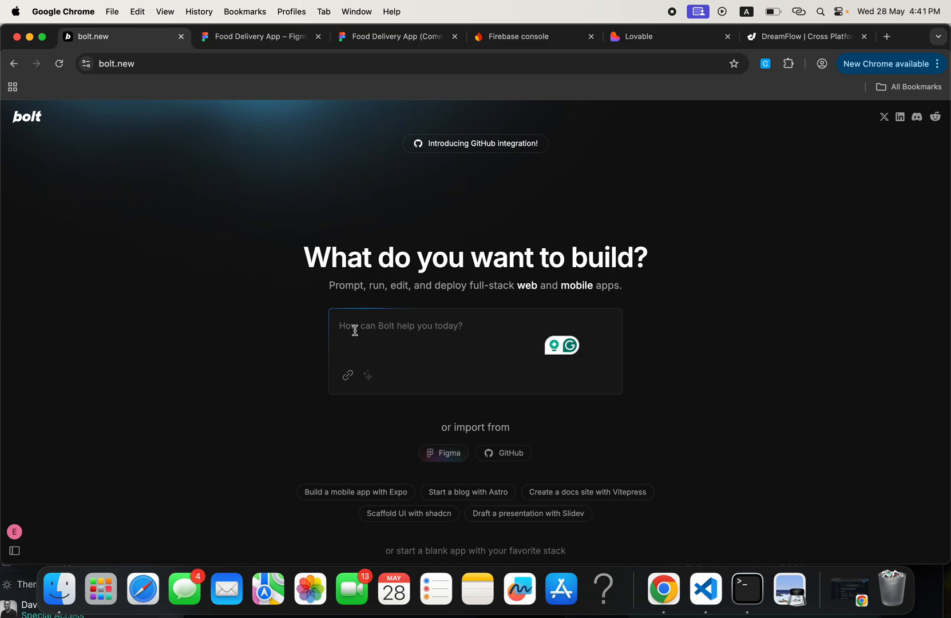
mouse_move(481, 331)
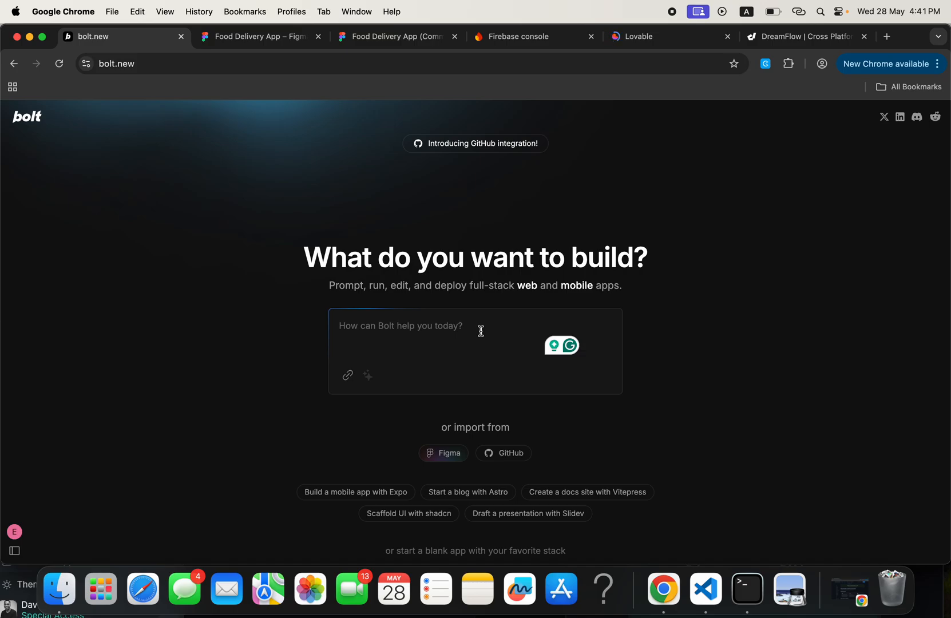
mouse_move(255, 36)
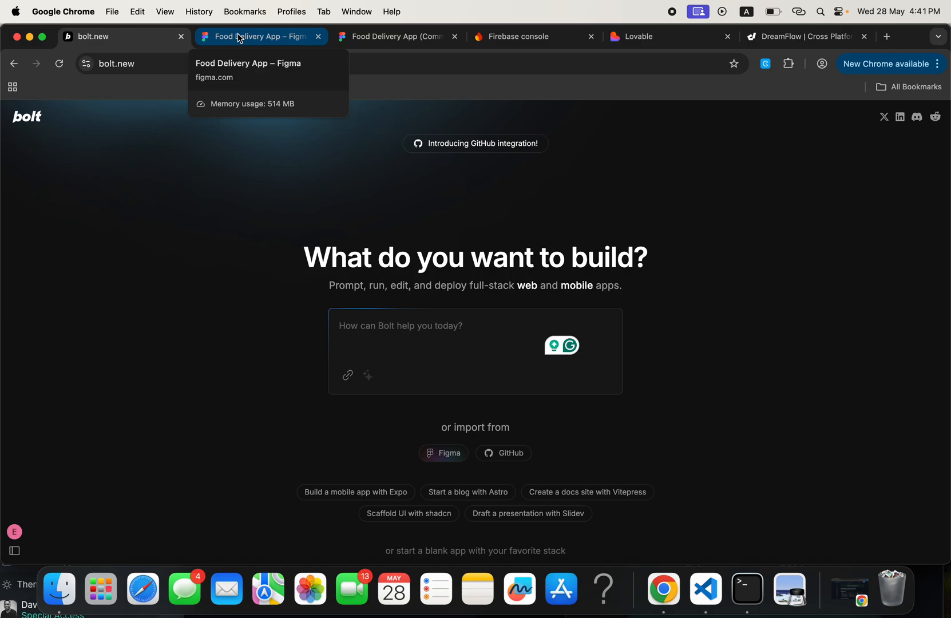
click(258, 36)
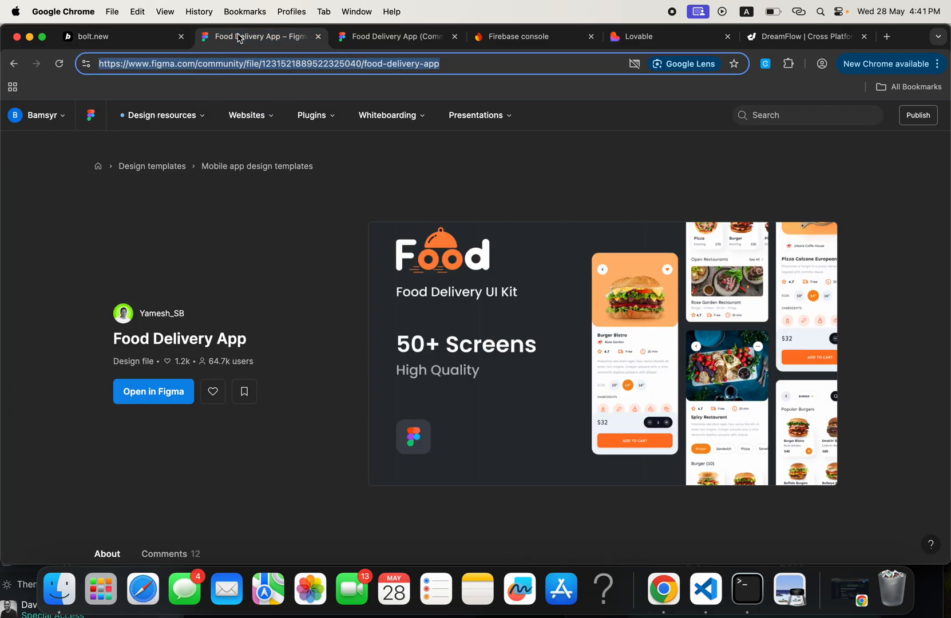
mouse_move(332, 318)
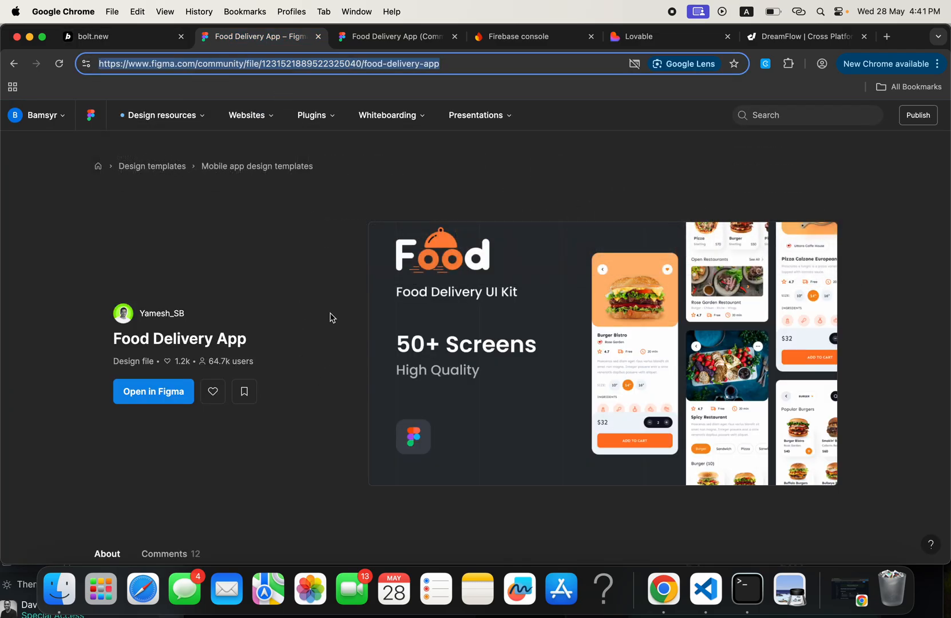
mouse_move(326, 295)
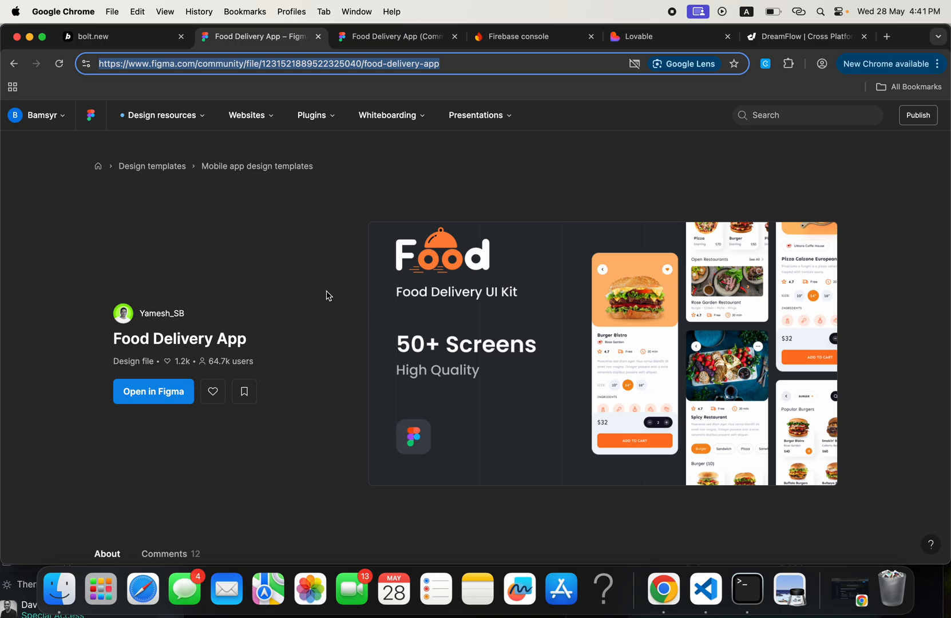
click(121, 36)
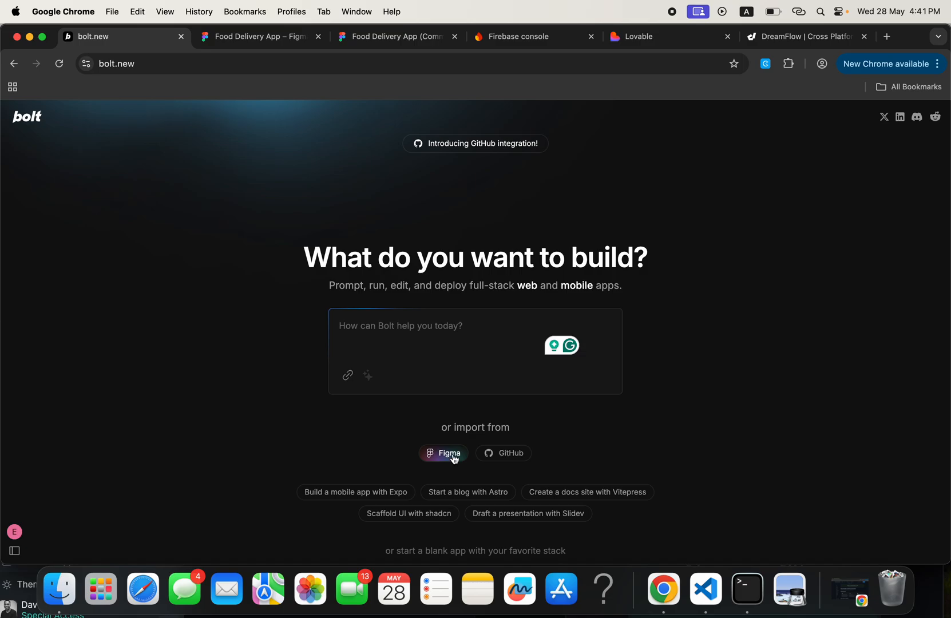
Start a Figma import, log in to Figma and allow Bolt access to the account
click(444, 453)
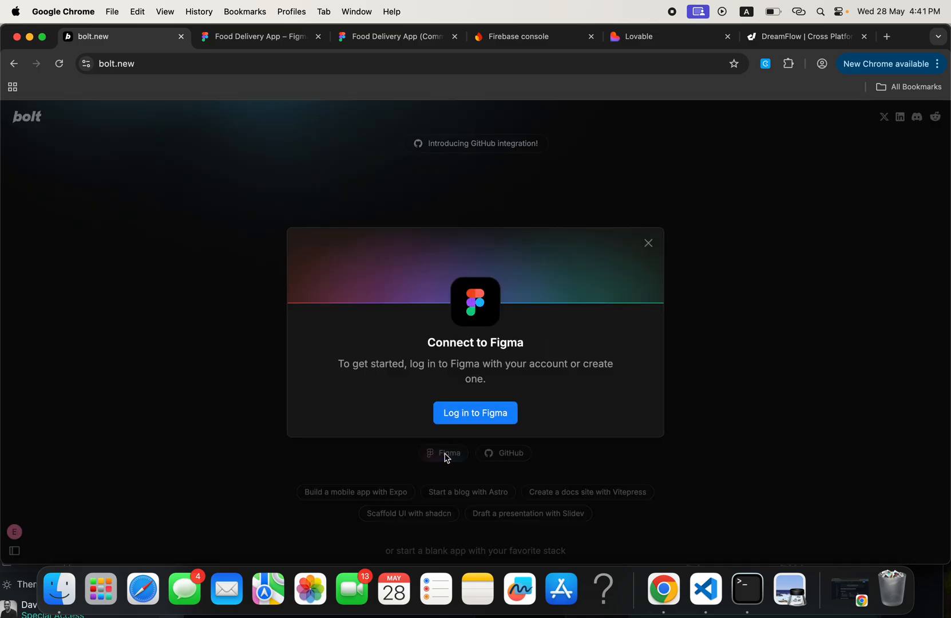
click(475, 413)
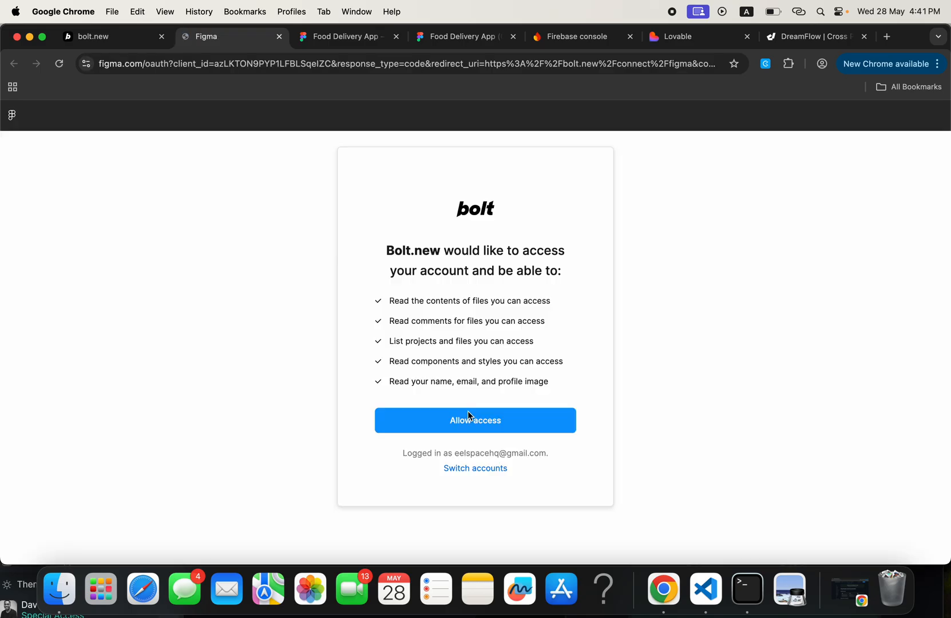
click(475, 420)
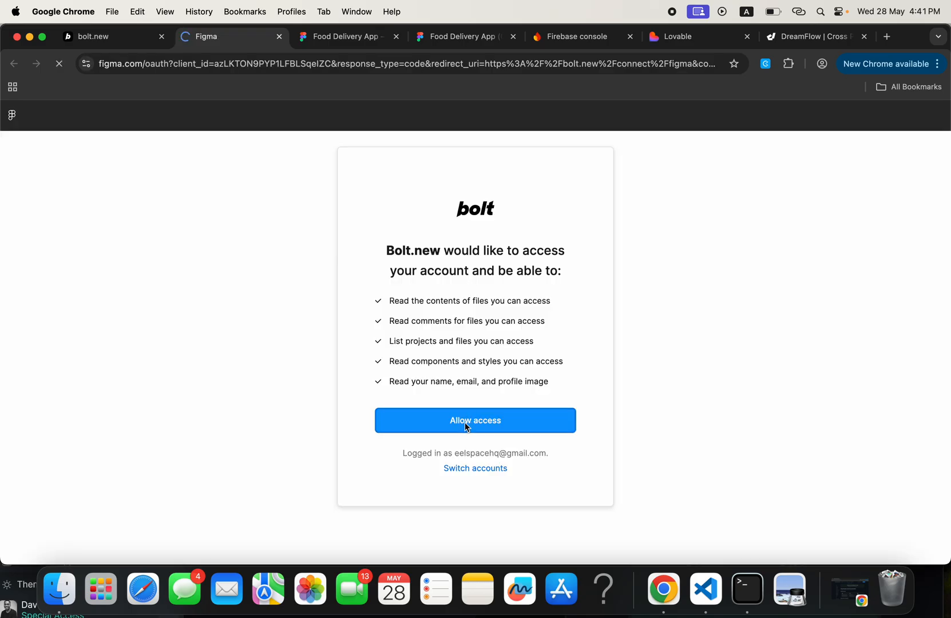
click(475, 419)
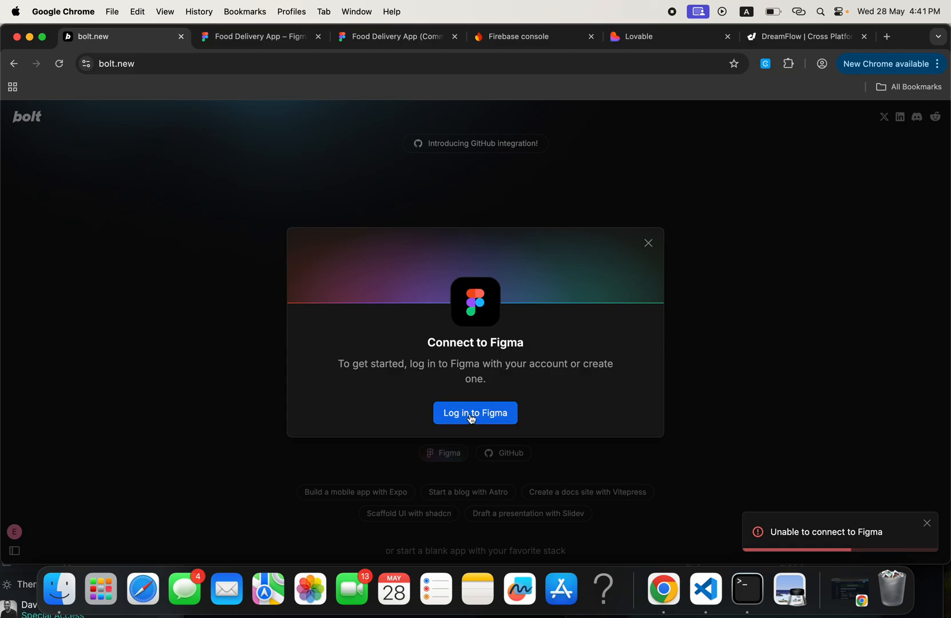
Reconnect Figma, try the community page URL as the frame link, then clear the rejected link
click(475, 413)
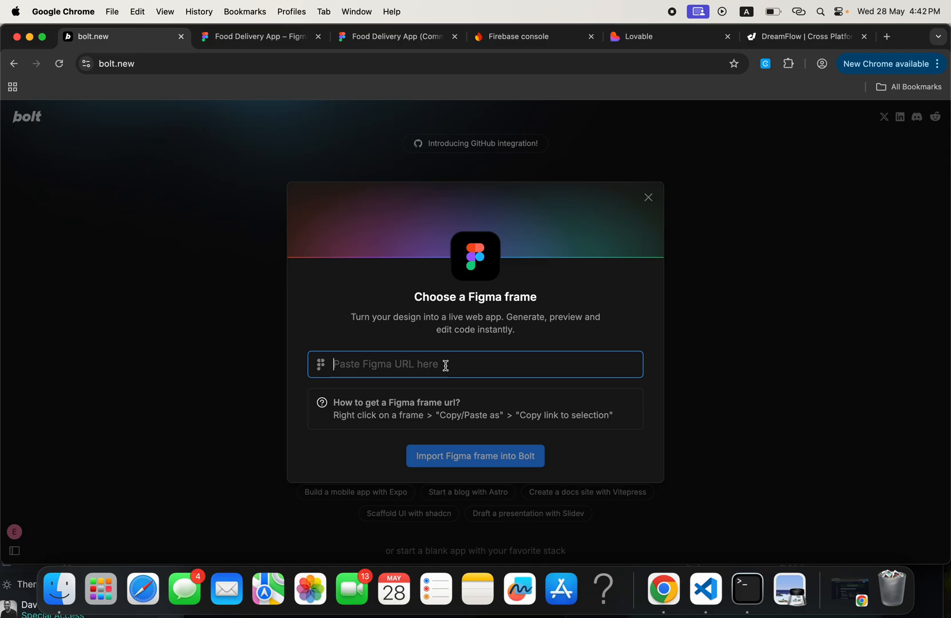
click(261, 37)
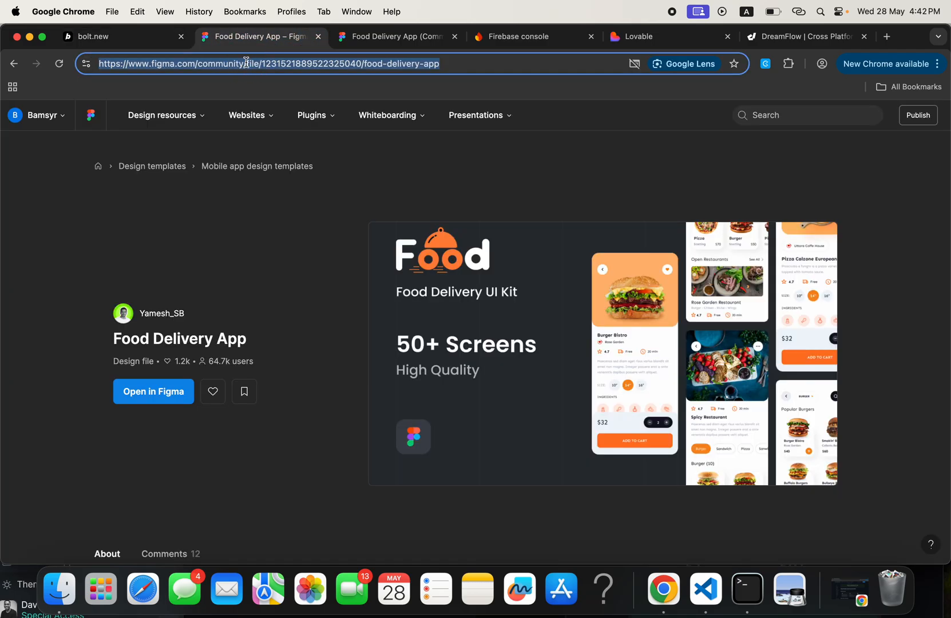
click(121, 37)
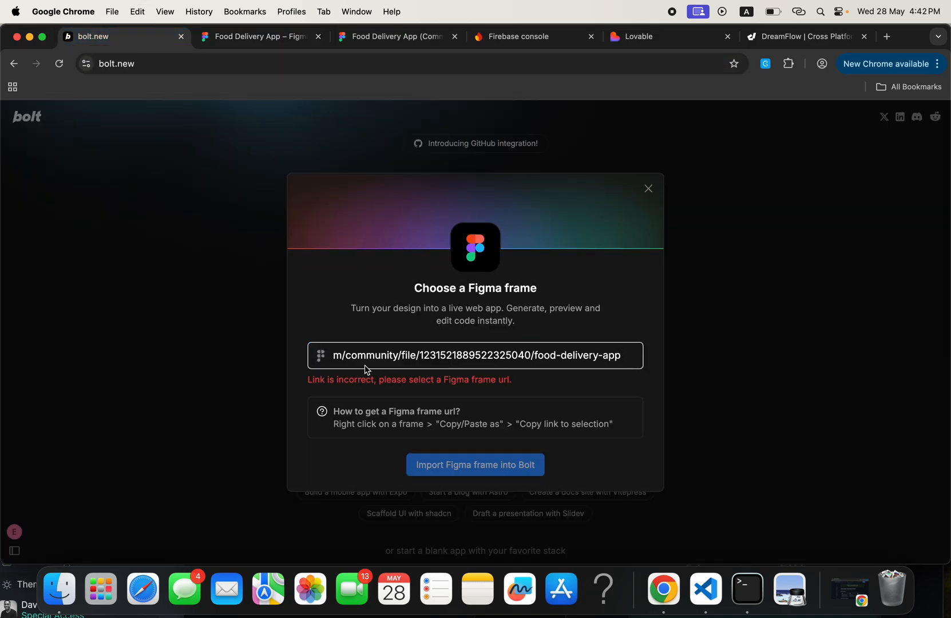
click(475, 355)
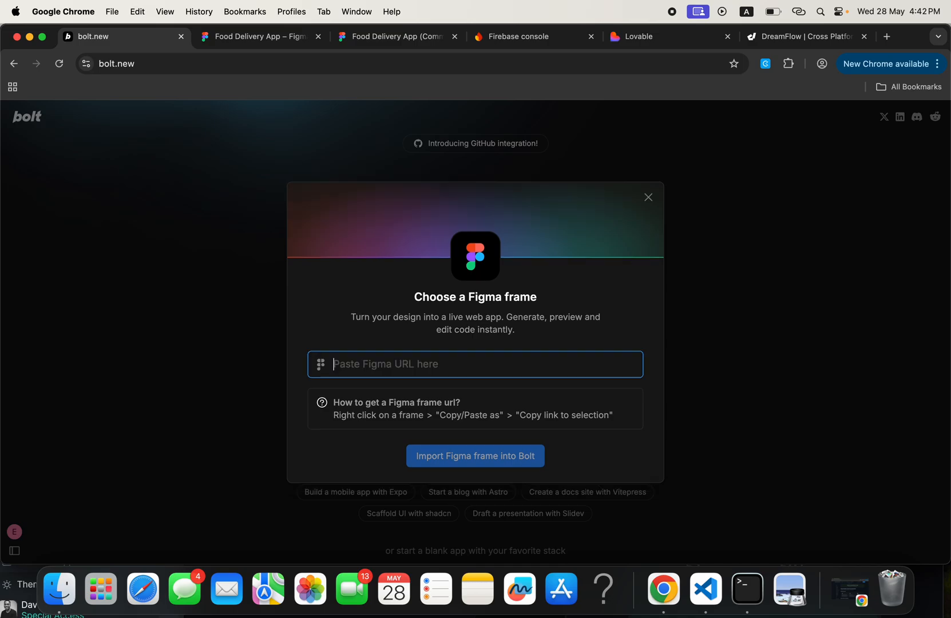
click(261, 37)
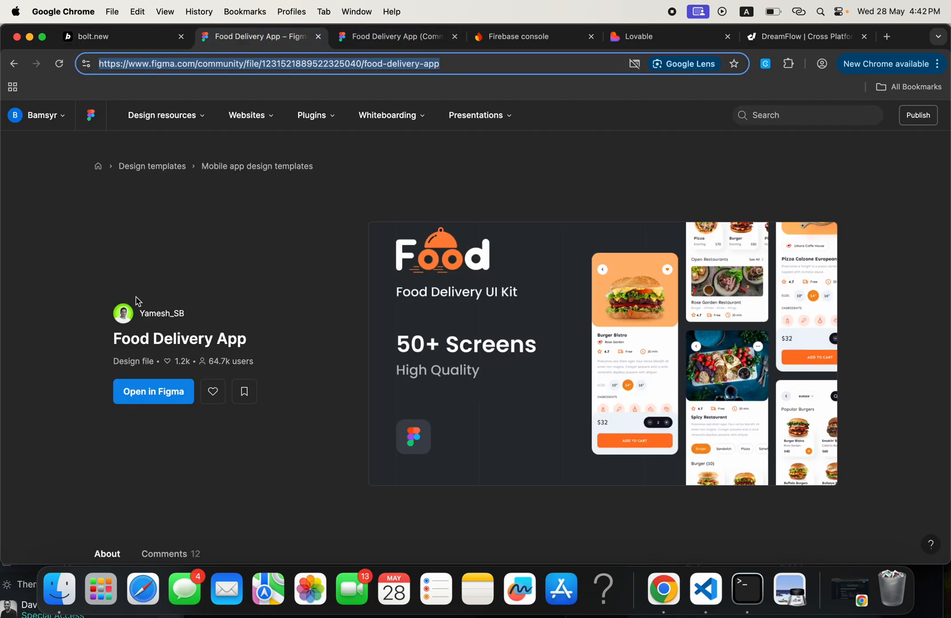
mouse_move(363, 87)
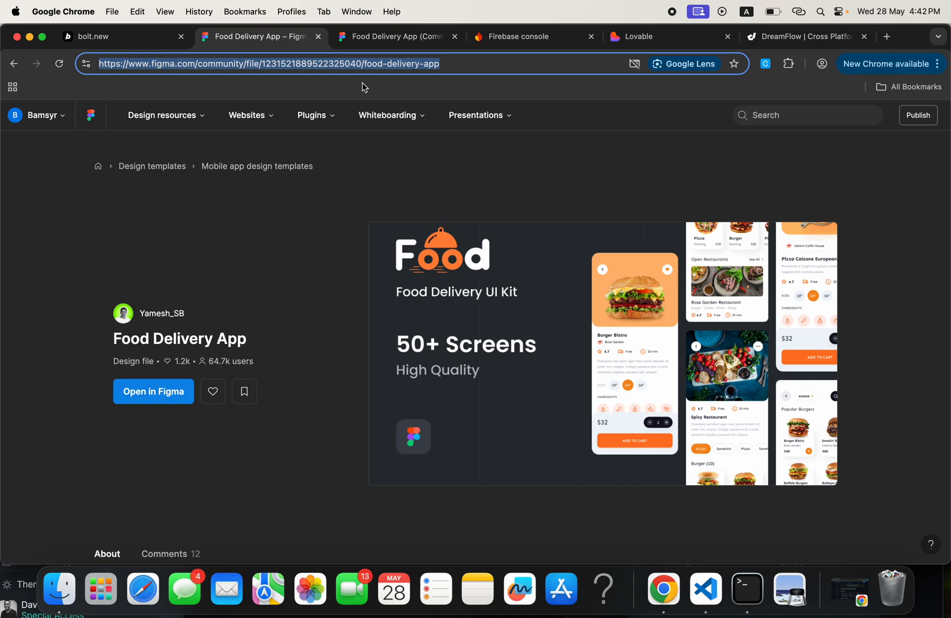
In the editable Food Delivery App file, select the My Orders_01 frame and copy its link
click(398, 37)
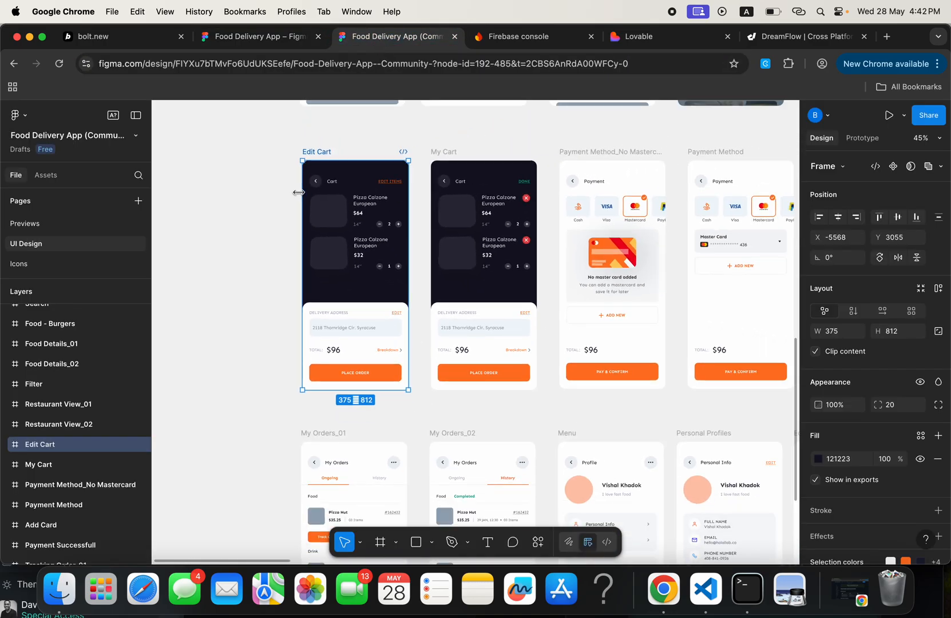
scroll(down, 3)
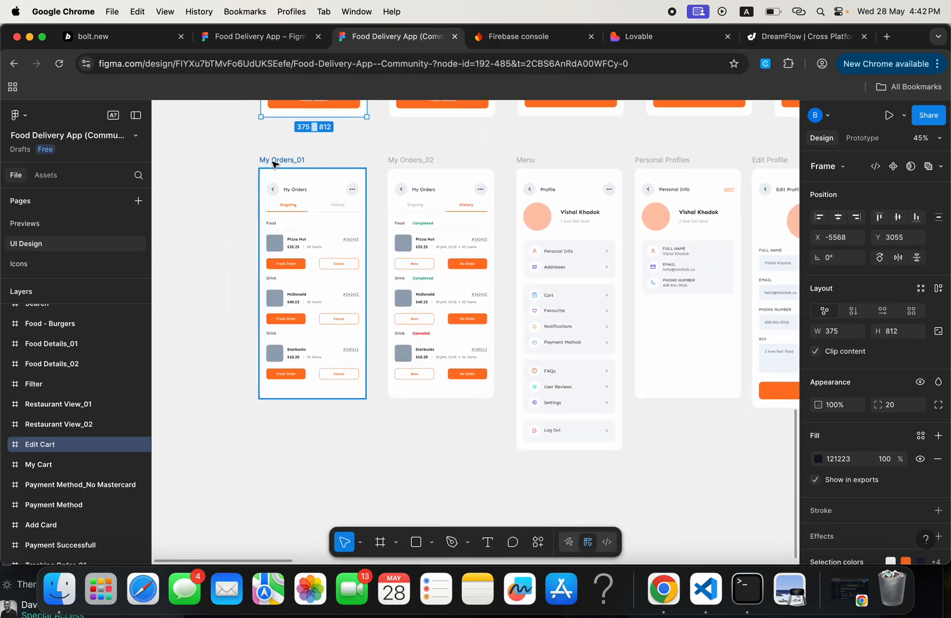
click(282, 160)
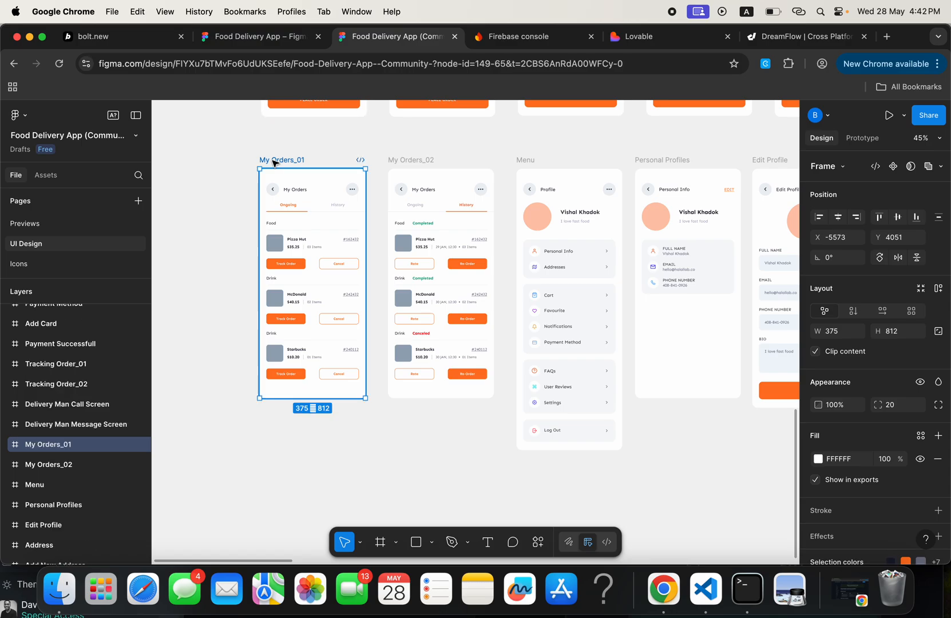
mouse_move(277, 161)
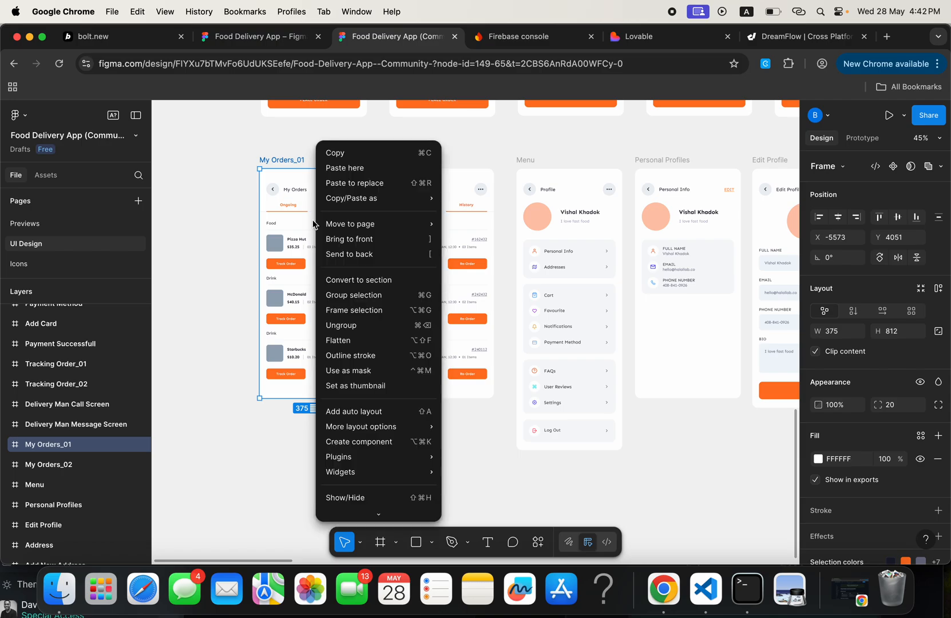
mouse_move(350, 223)
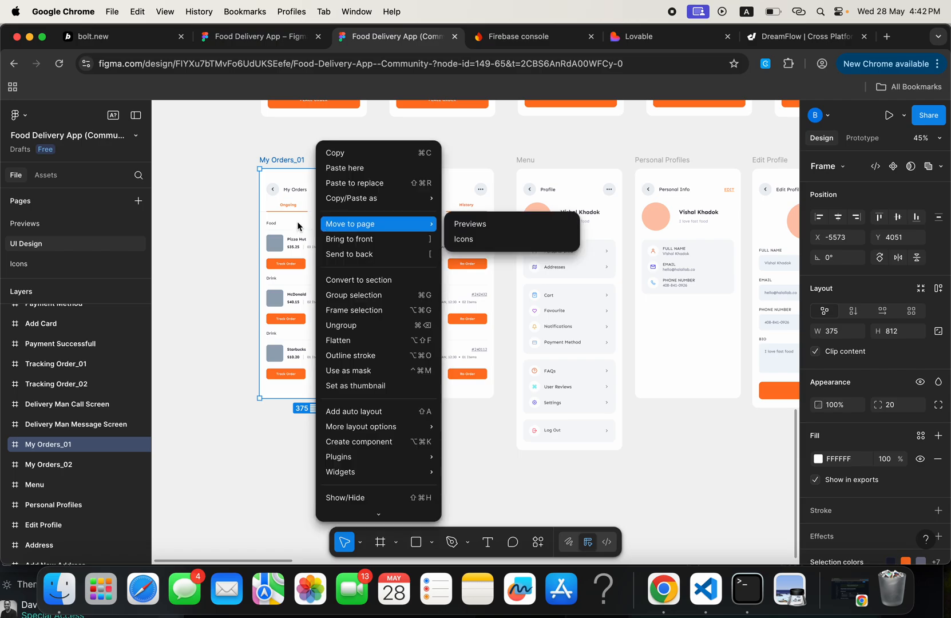
mouse_move(352, 198)
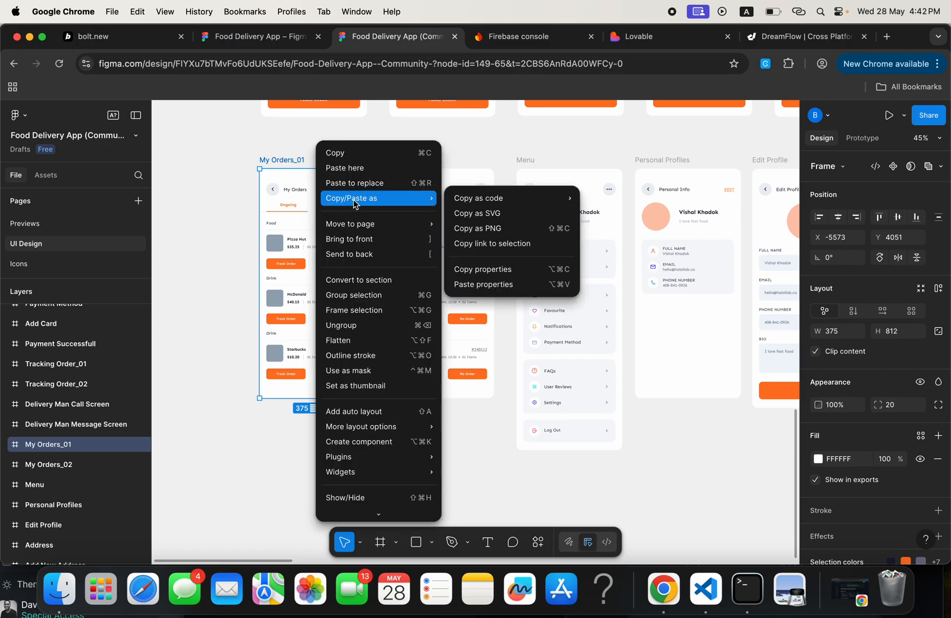
mouse_move(492, 243)
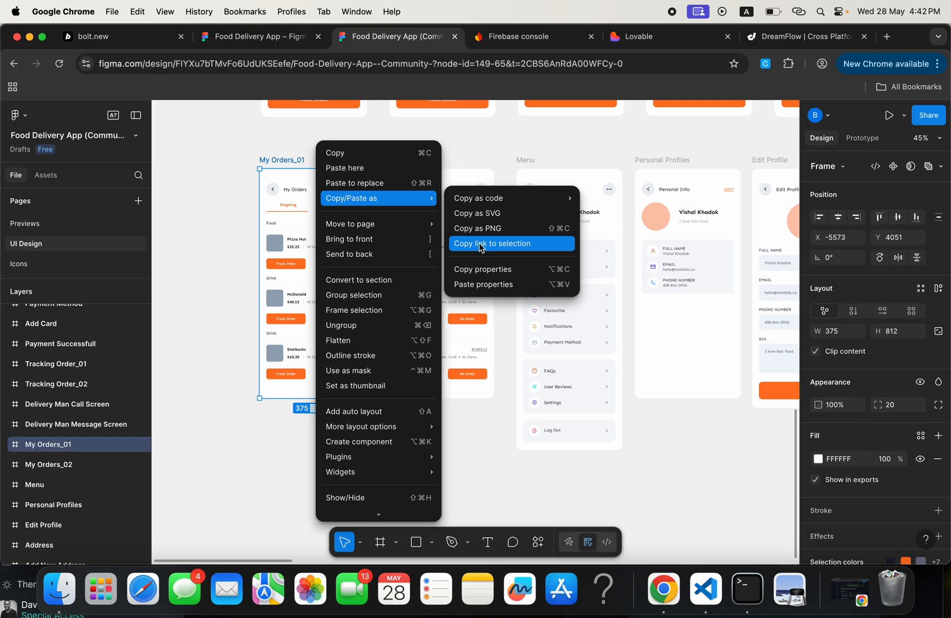
click(121, 37)
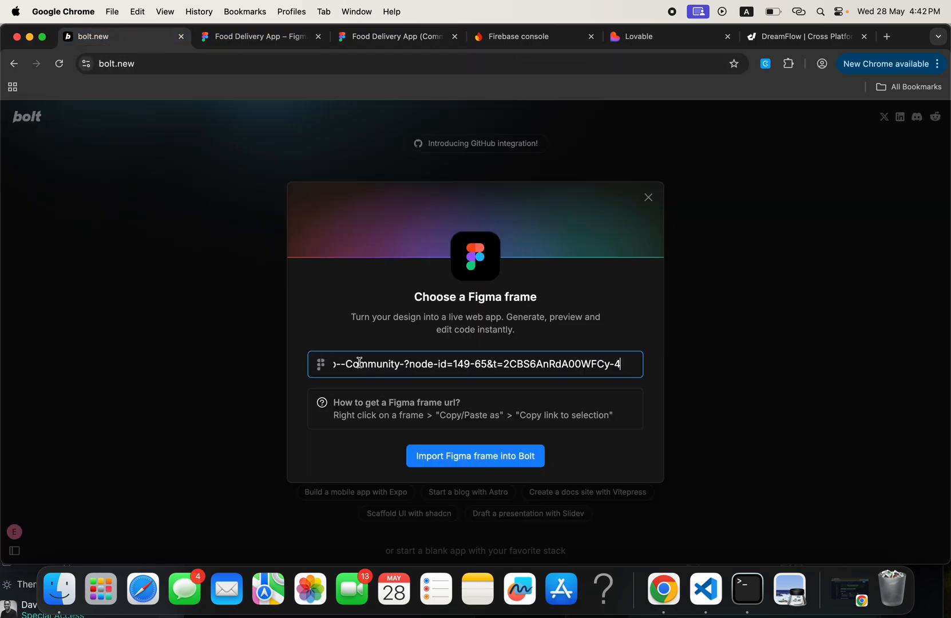
Import the pasted My Orders frame link into Bolt
click(475, 456)
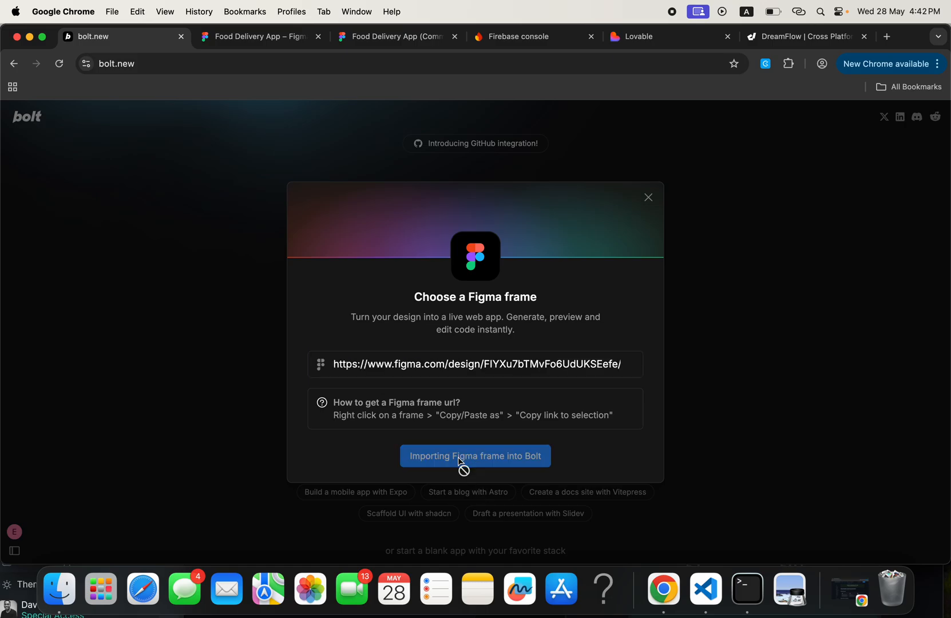
click(475, 456)
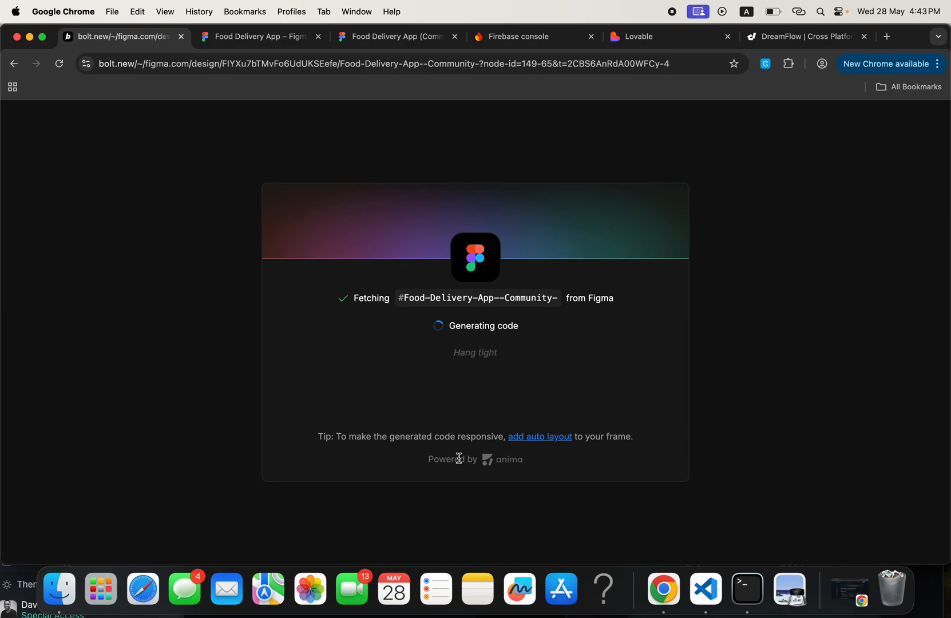
mouse_move(484, 367)
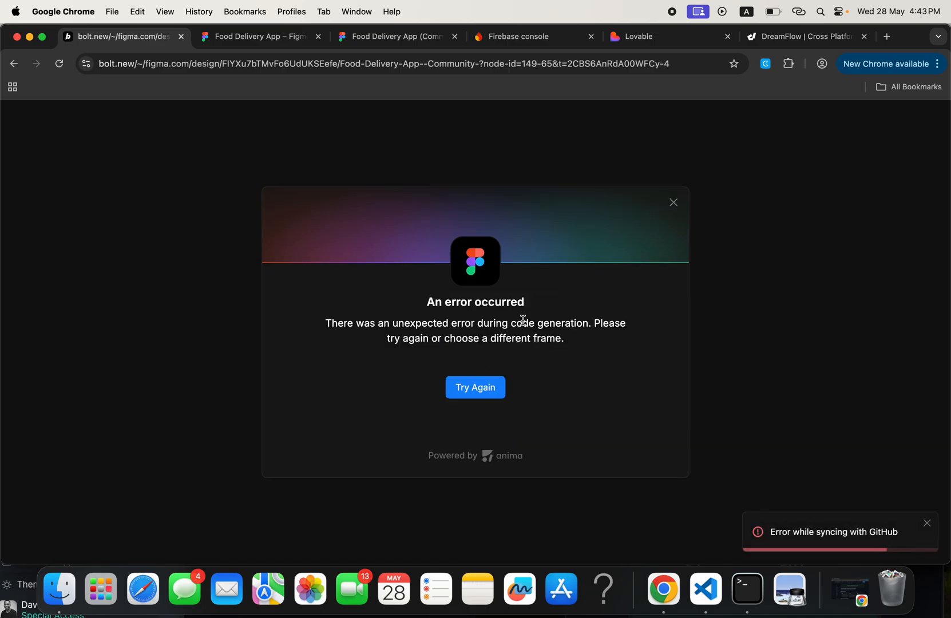
mouse_move(476, 373)
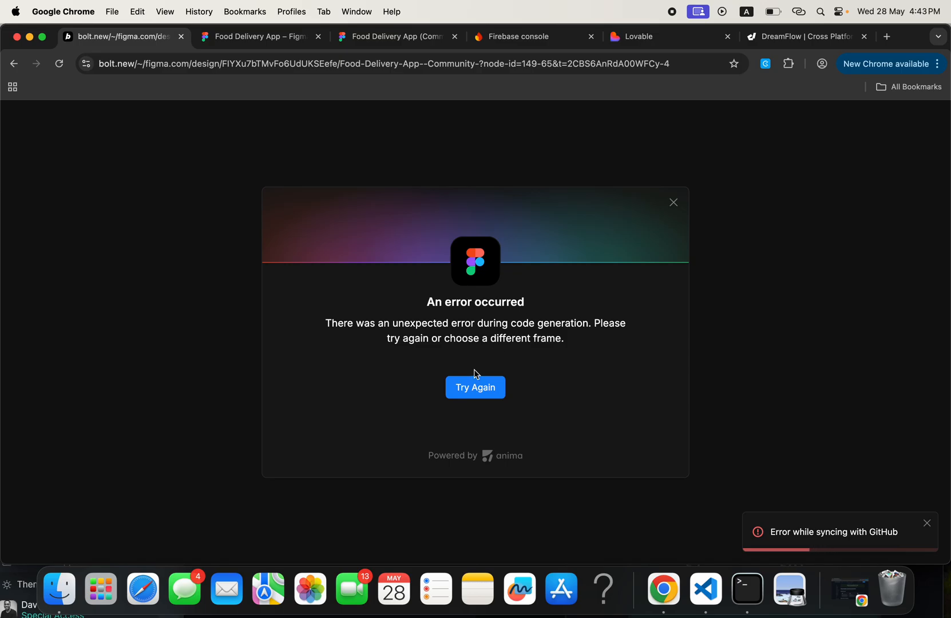
Click Try Again on the code-generation error to reopen the import prompt
click(475, 387)
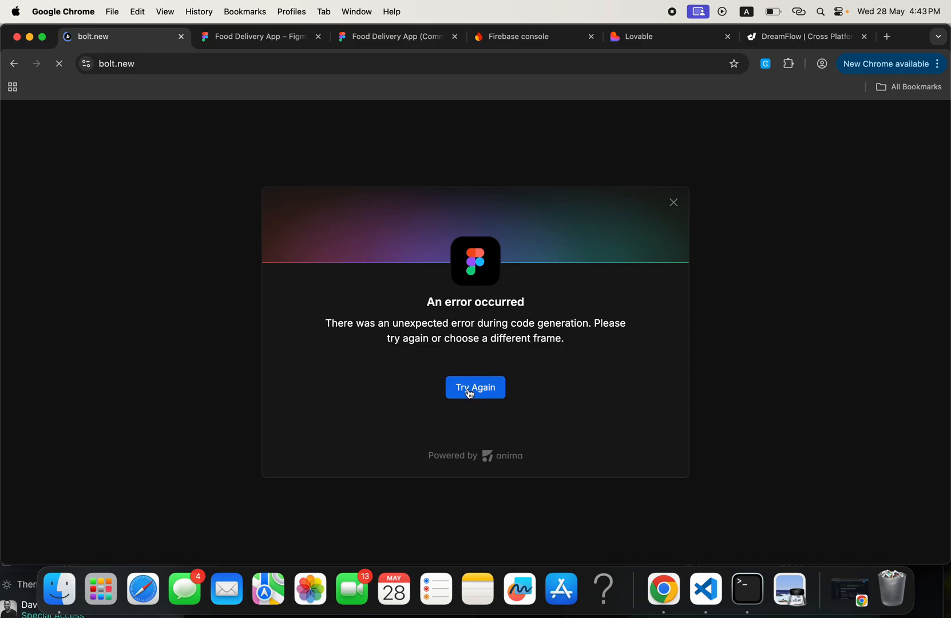
click(475, 387)
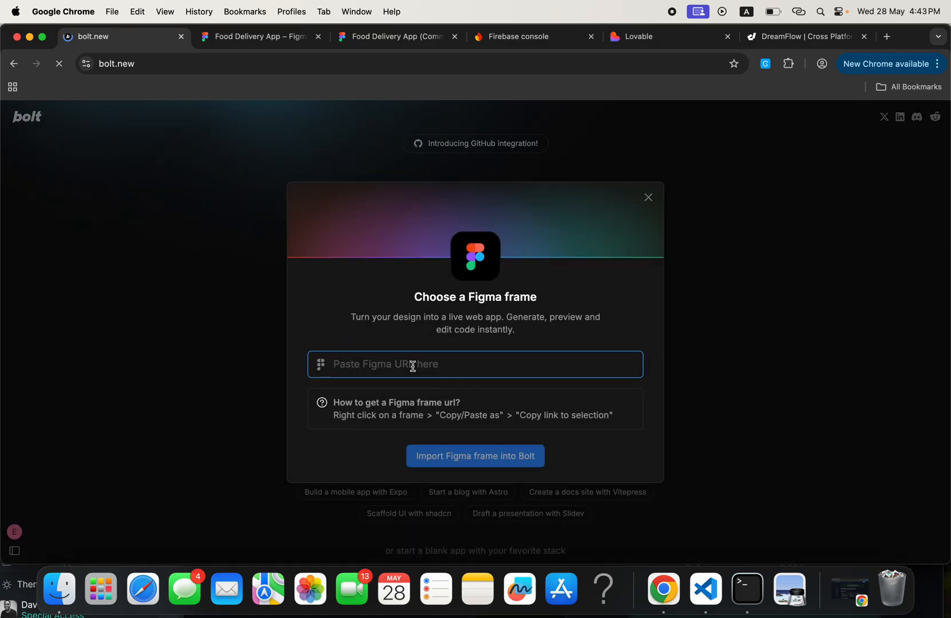
Re-import the My Orders frame link into a new Bolt project
click(475, 455)
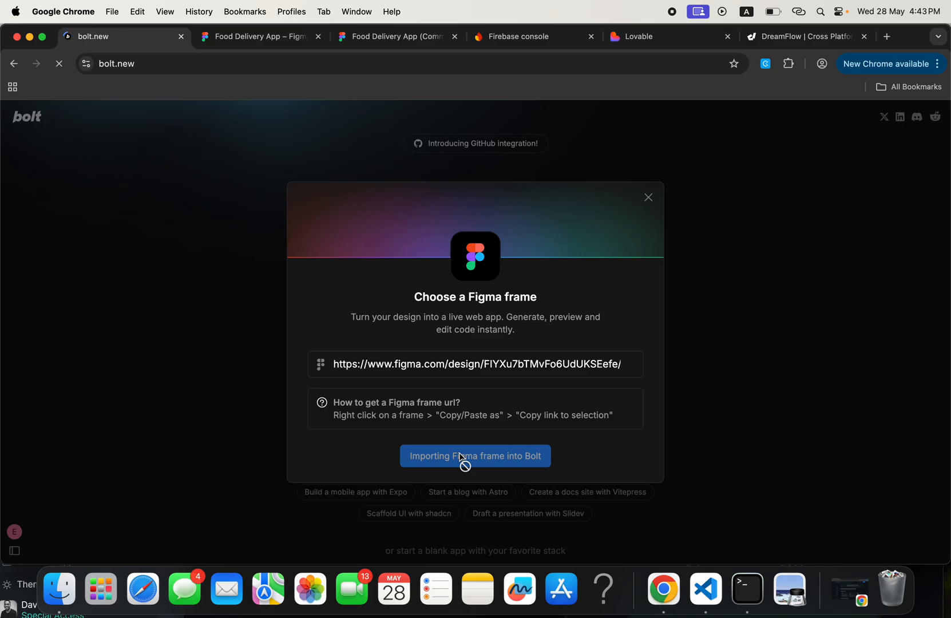
click(476, 456)
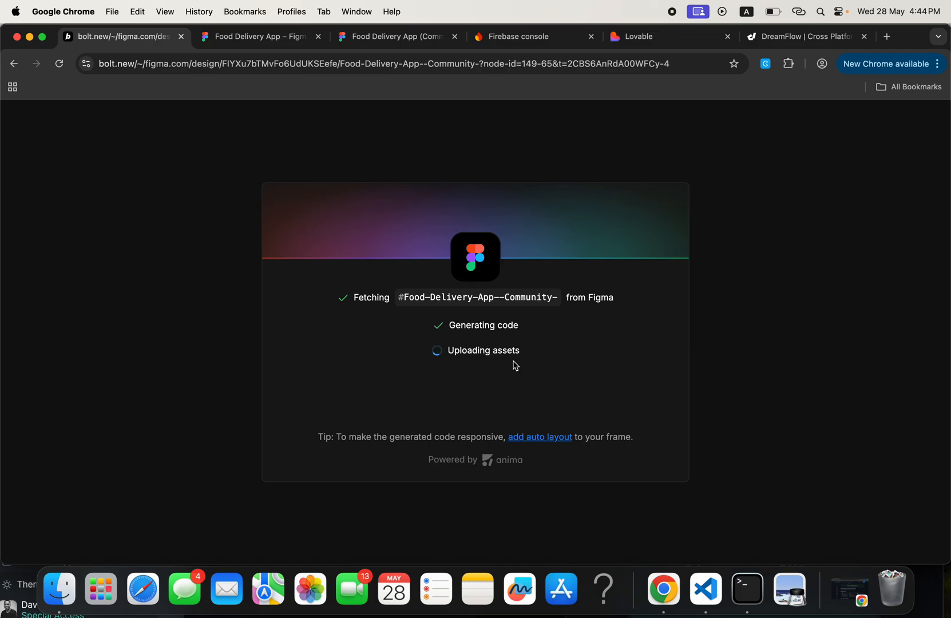
mouse_move(514, 364)
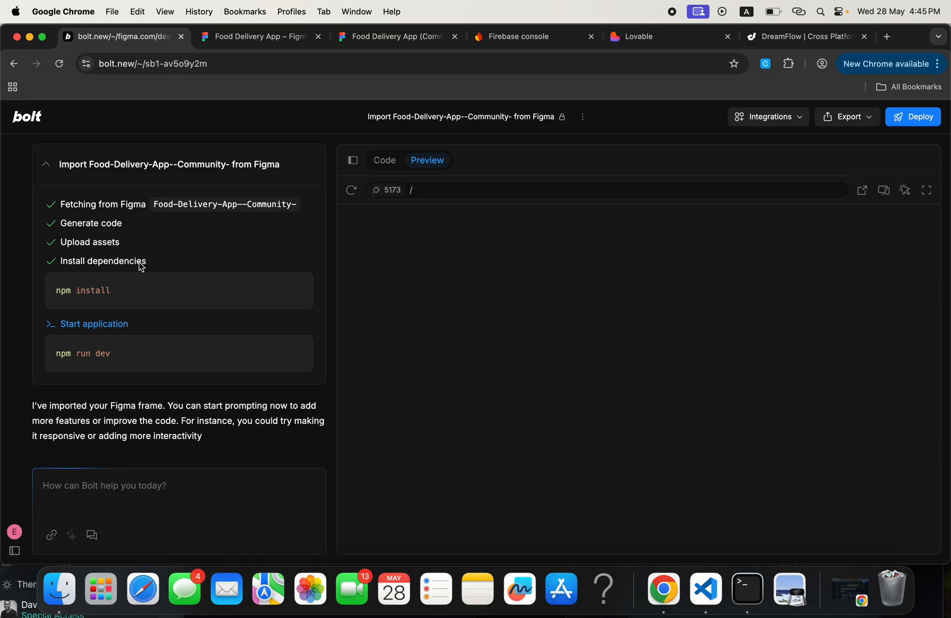
mouse_move(99, 326)
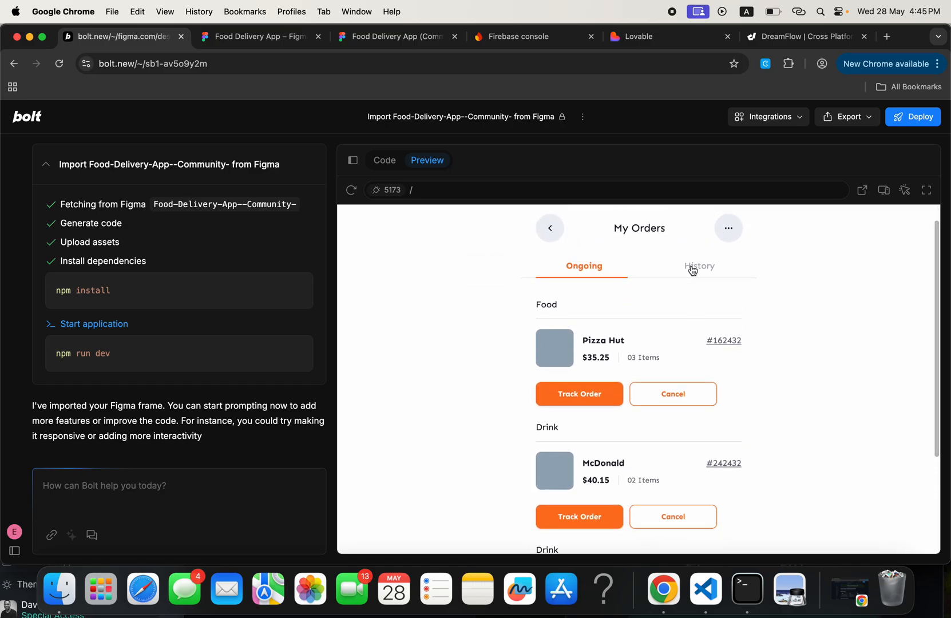
mouse_move(593, 285)
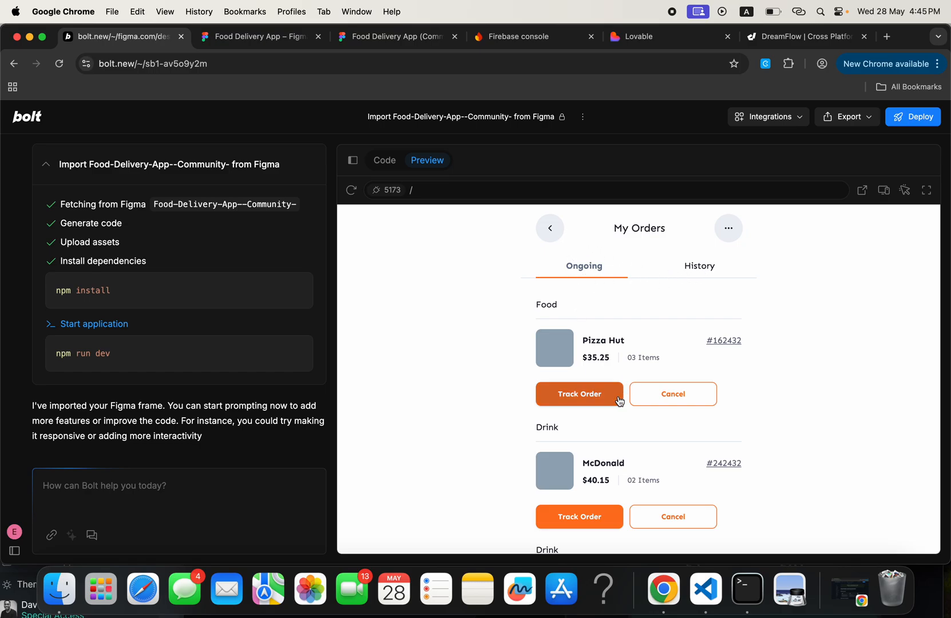
mouse_move(598, 367)
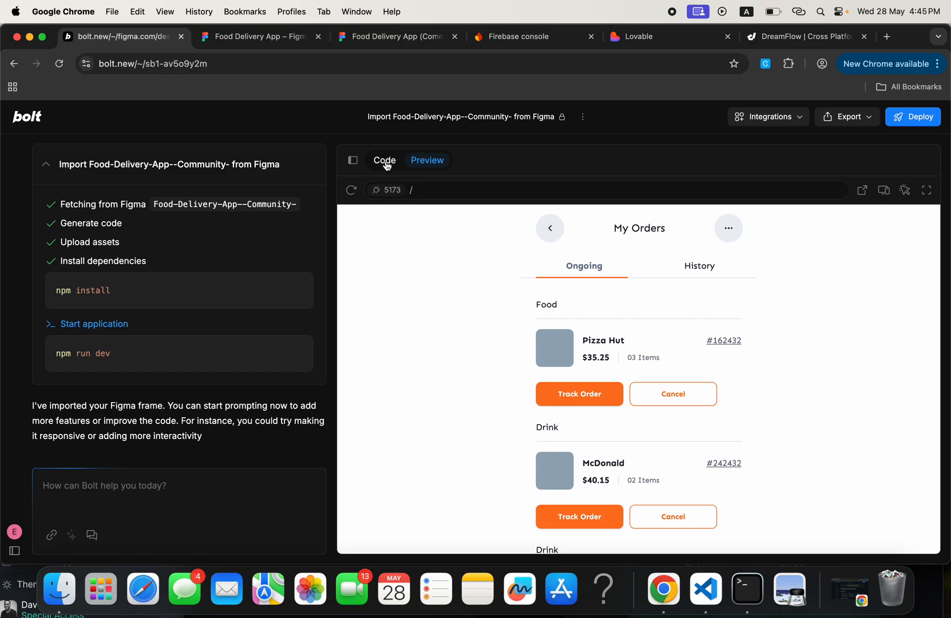
click(384, 160)
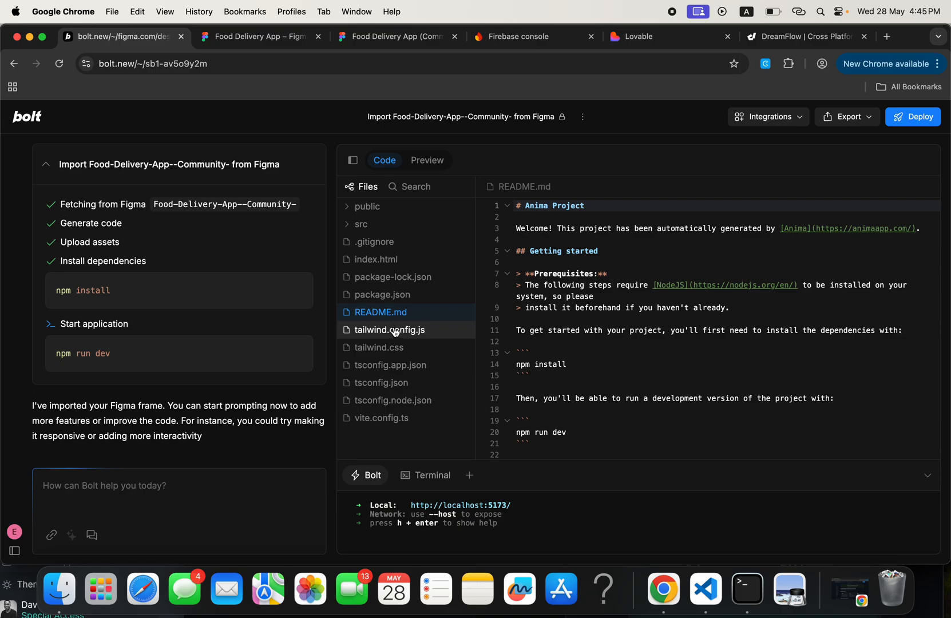
mouse_move(399, 320)
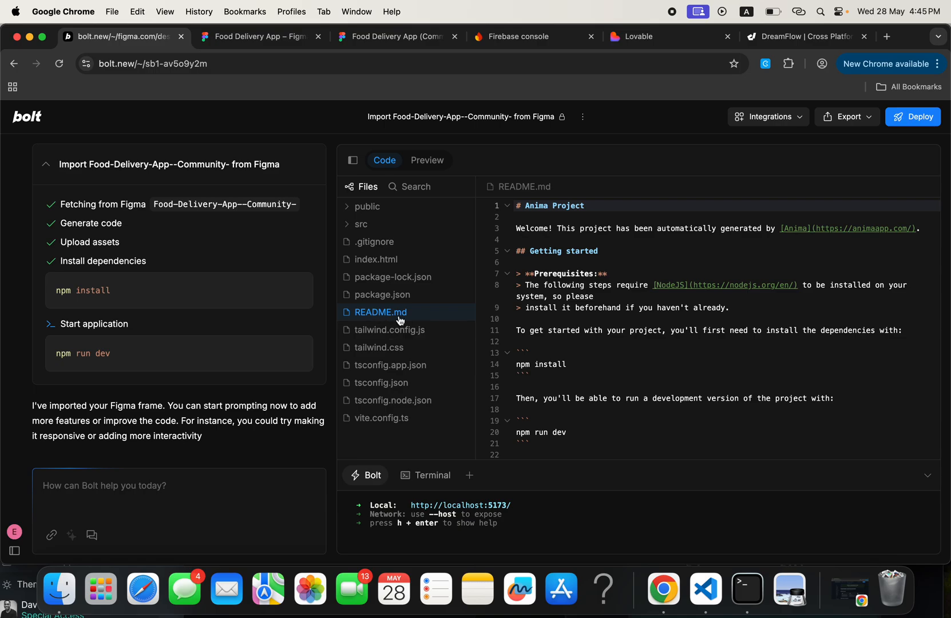
click(427, 161)
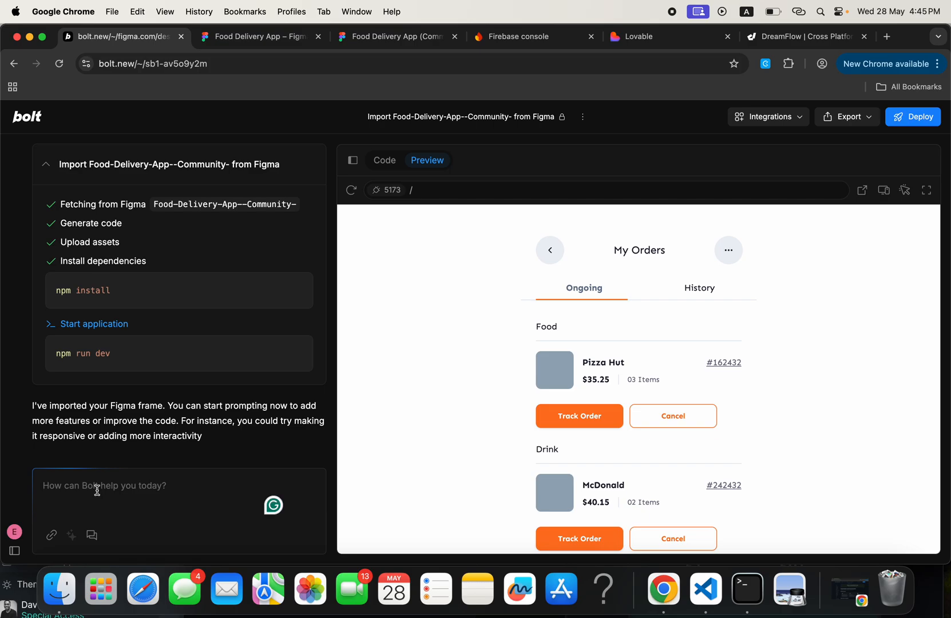
Send Bolt a chat prompt to add a light and dark mode button
text(Add)
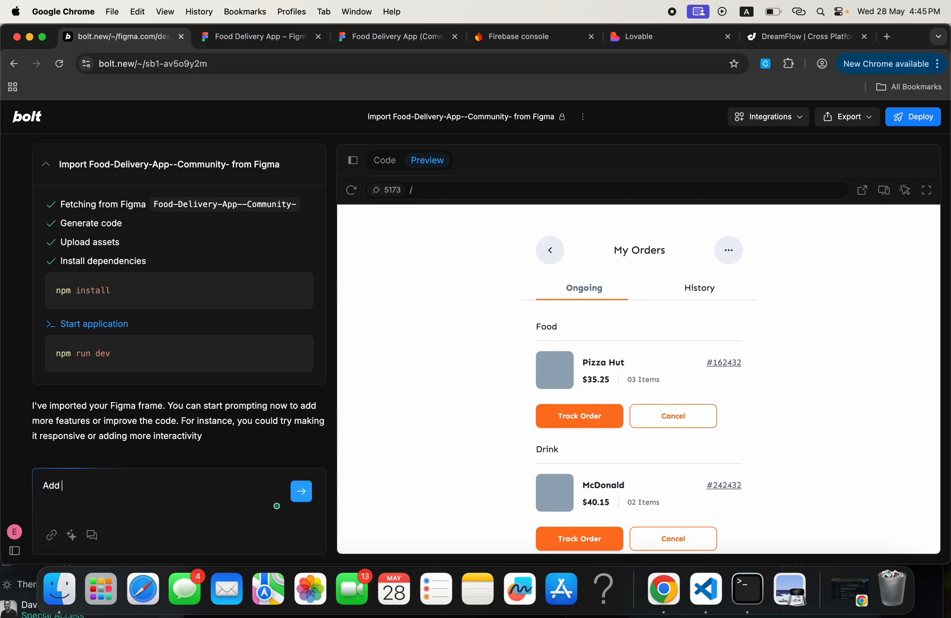
text(a light and dark mode)
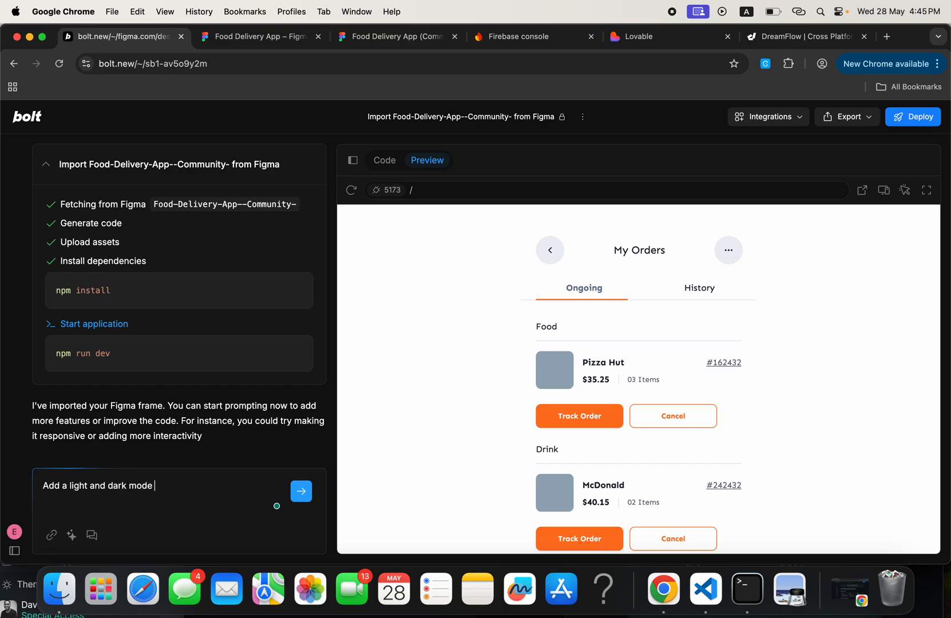
text(button to the desi)
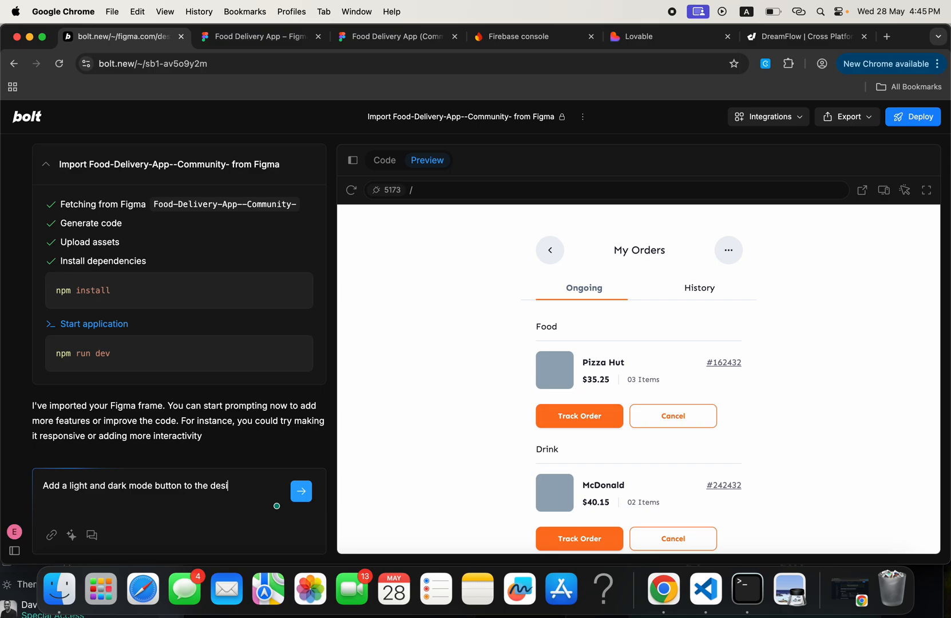
click(301, 491)
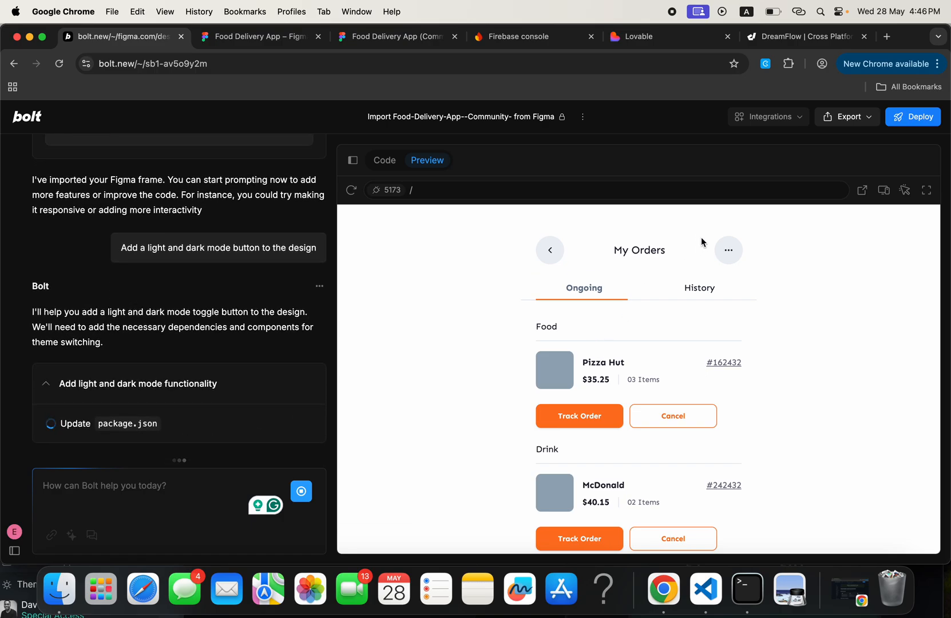
mouse_move(629, 412)
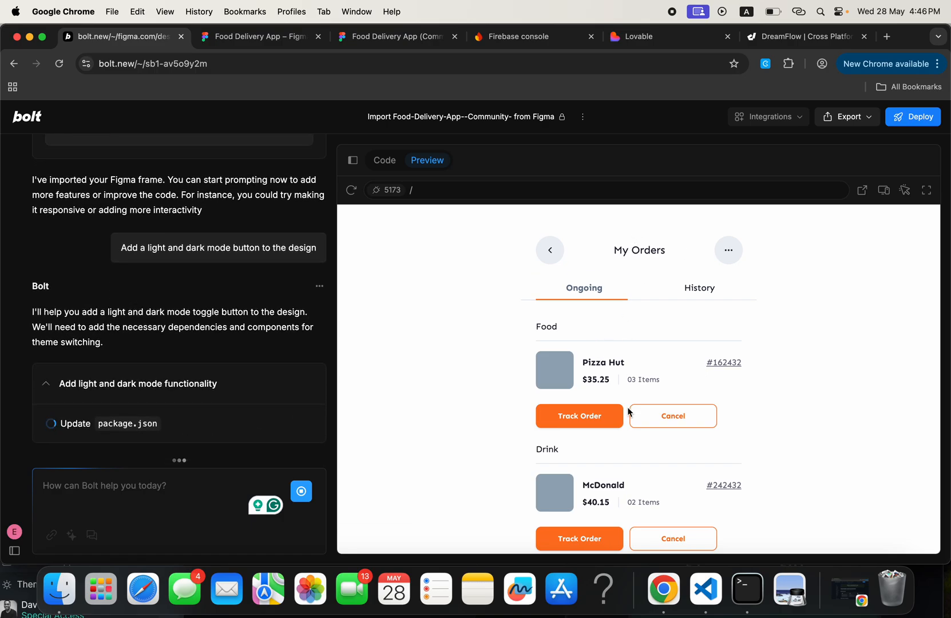
mouse_move(689, 252)
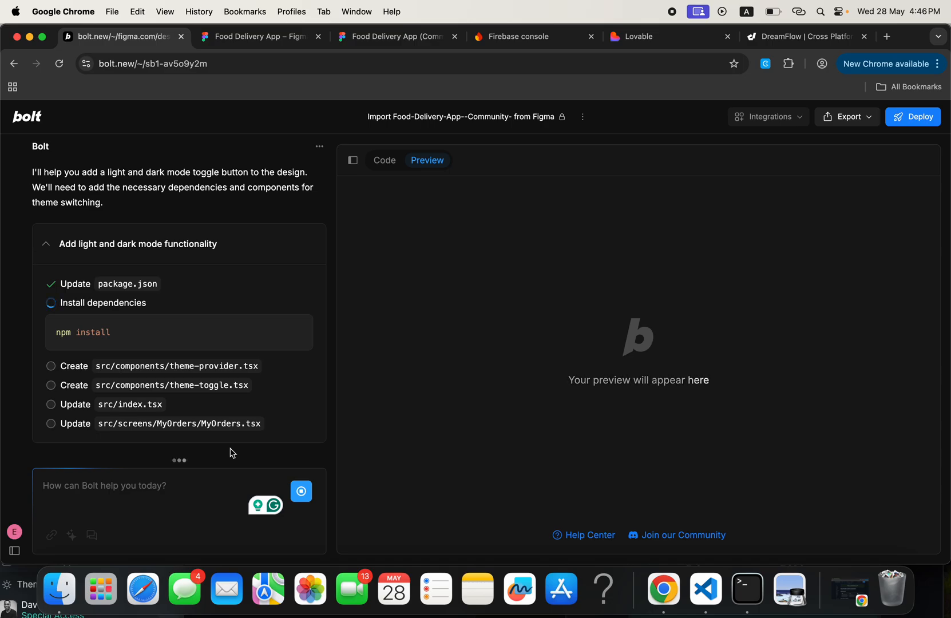
mouse_move(247, 470)
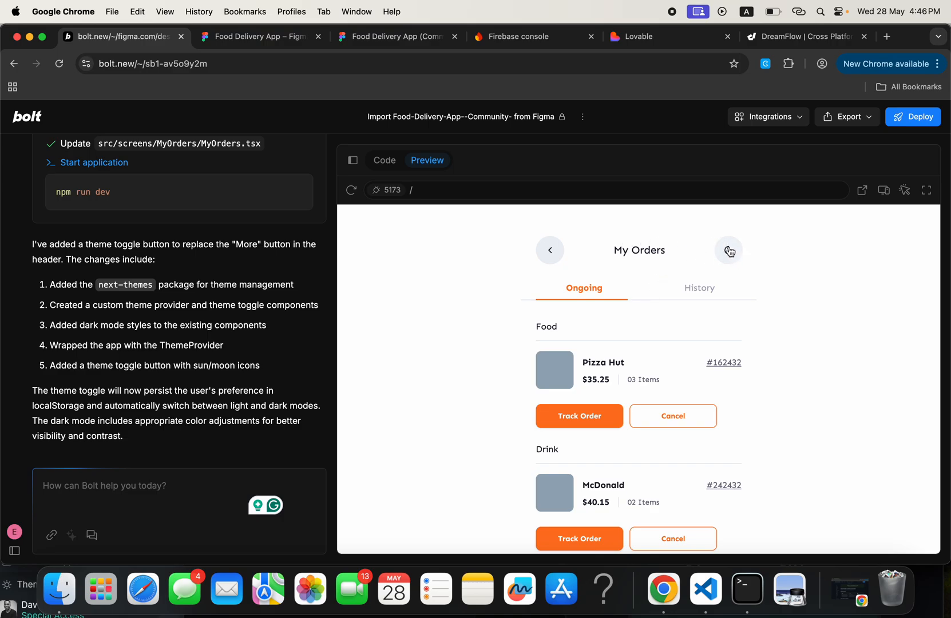
Use the sun/moon toggle to switch the preview's theme, ending in dark mode
click(729, 250)
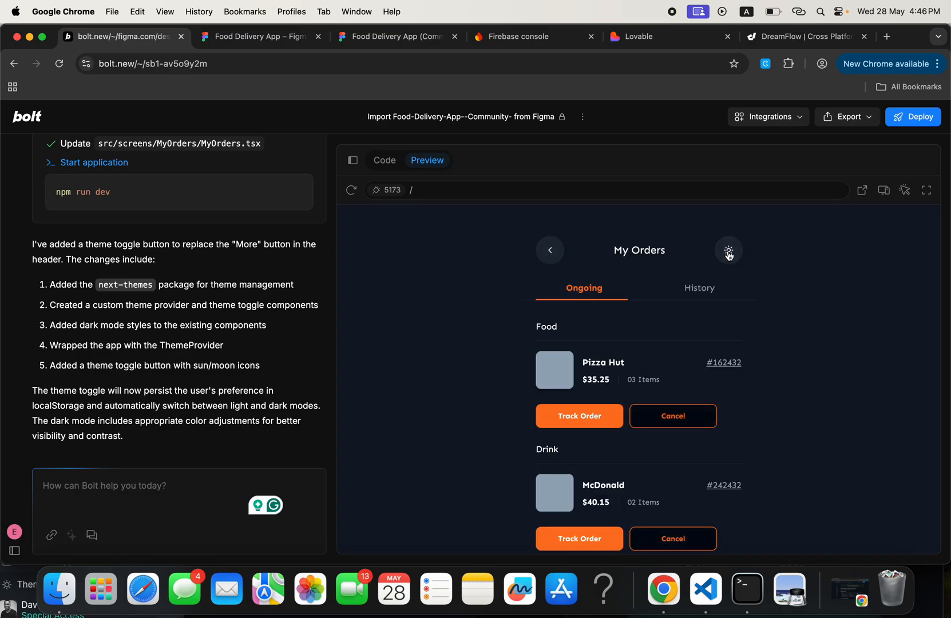
scroll(down, 3)
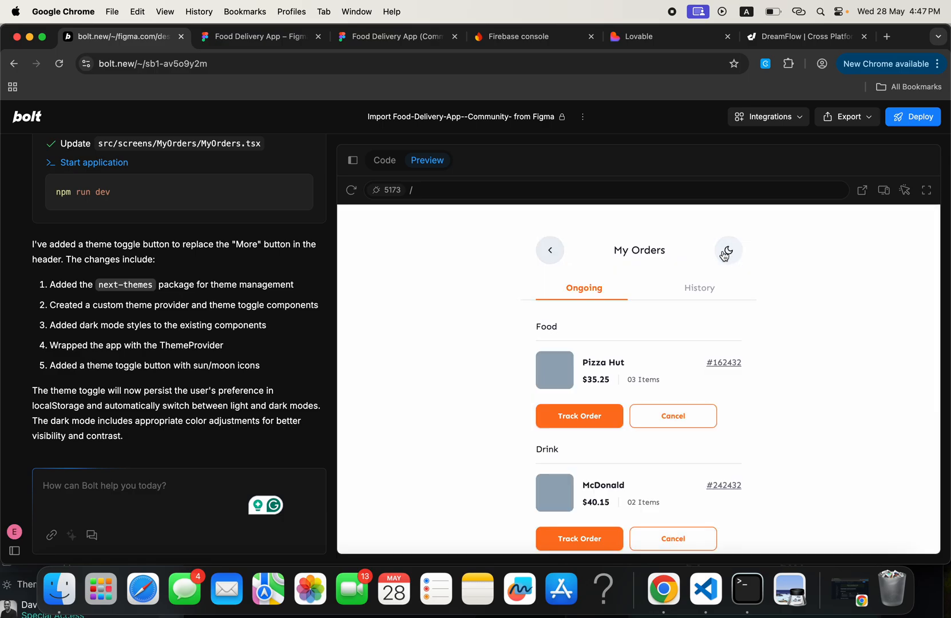
click(728, 250)
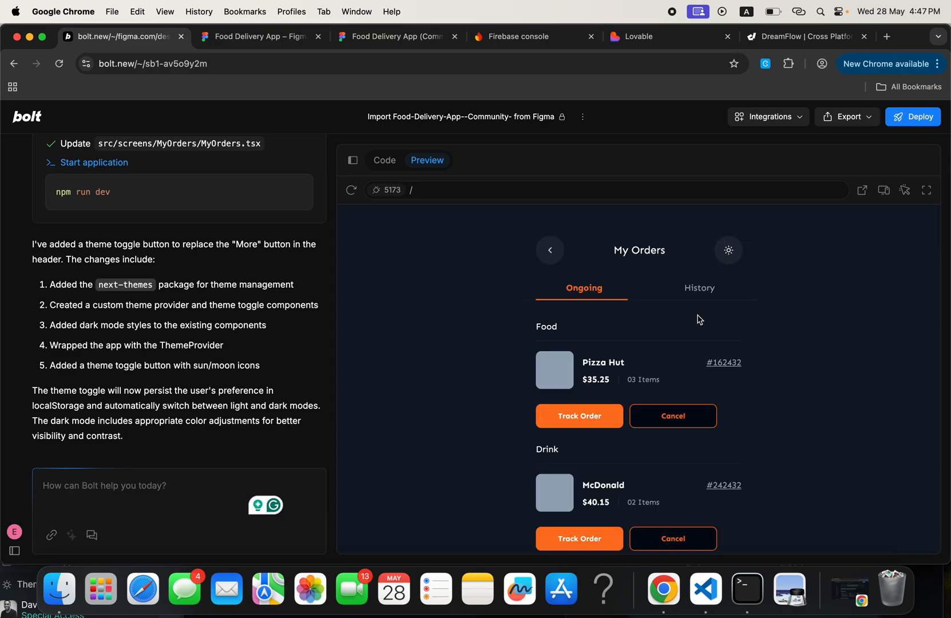
mouse_move(679, 342)
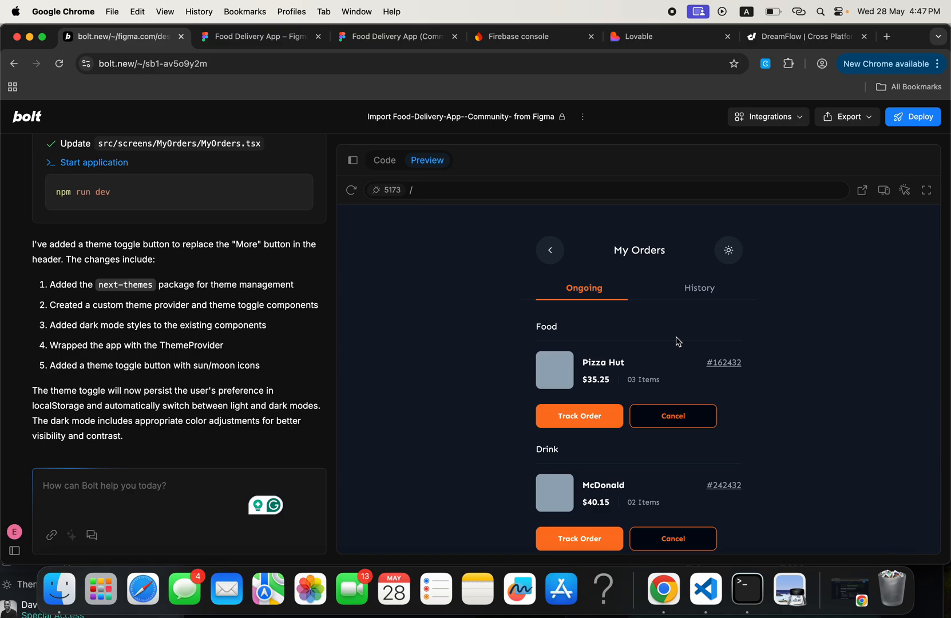
mouse_move(130, 486)
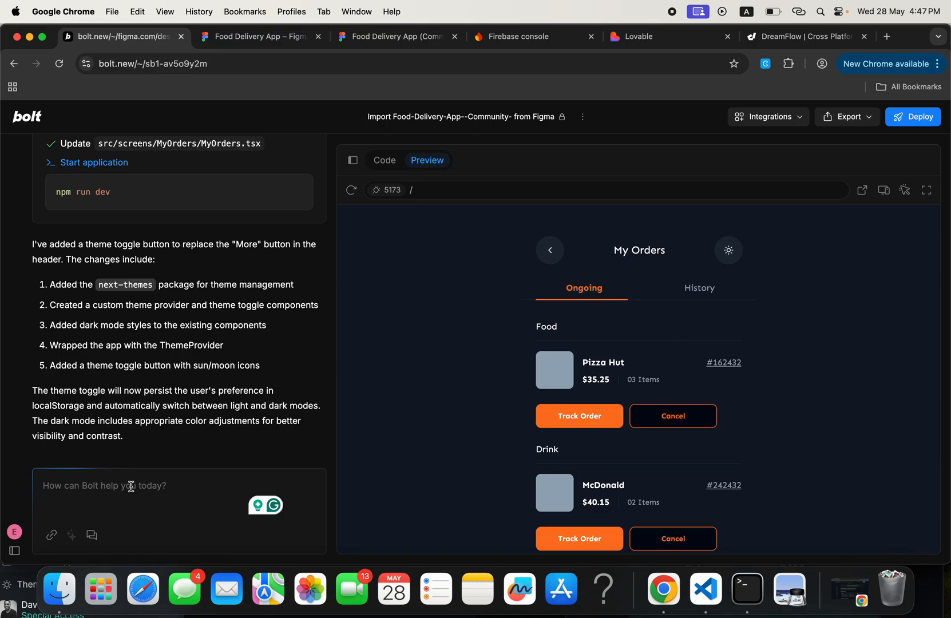